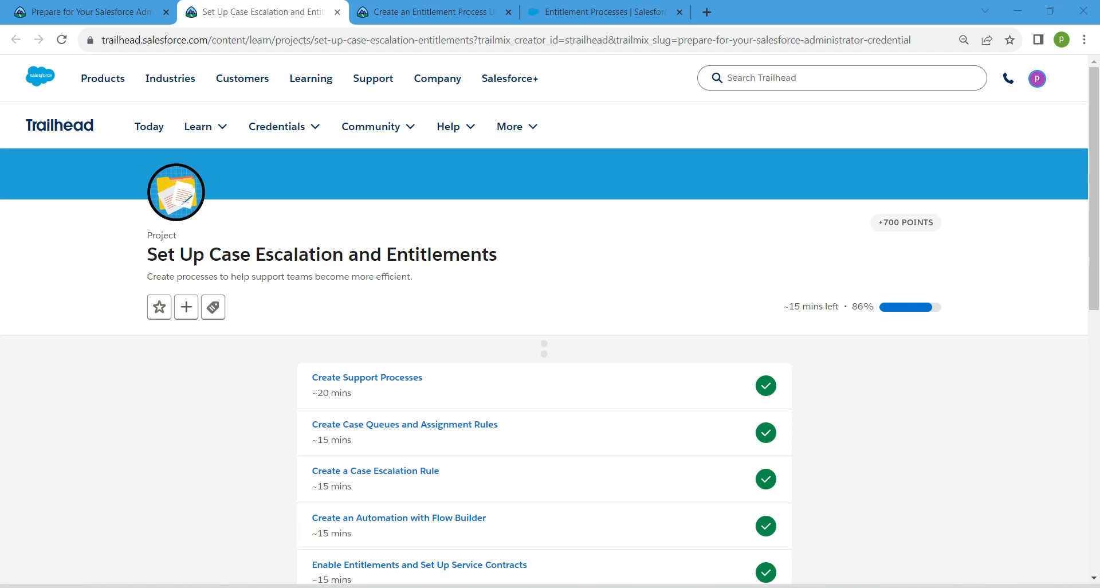
- Scroll the Trailhead project page and switch to the Entitlement Processes org tab
scroll("down", 3)
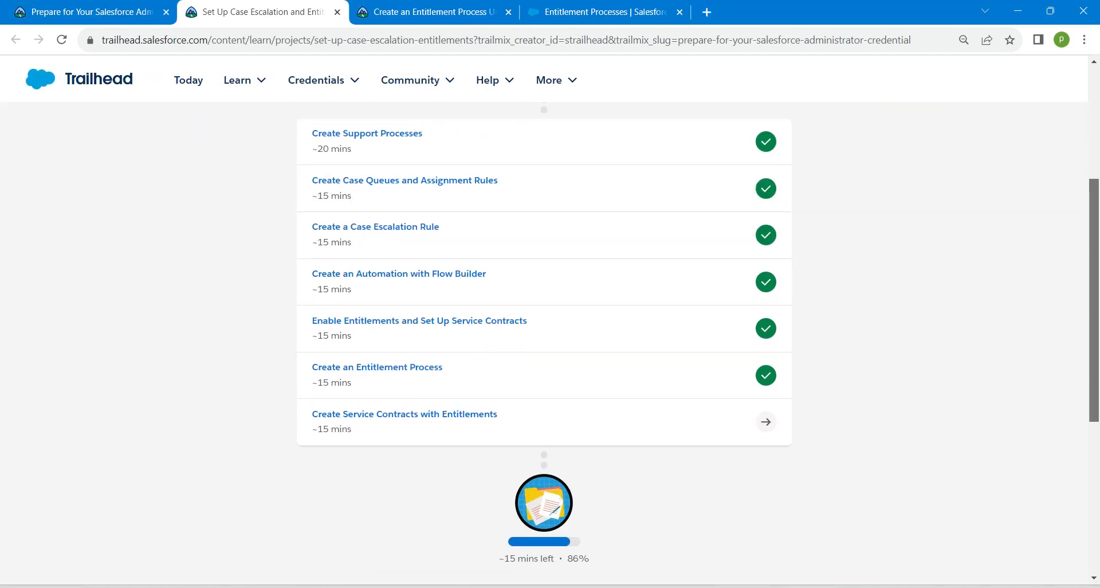
mouse_move(403, 413)
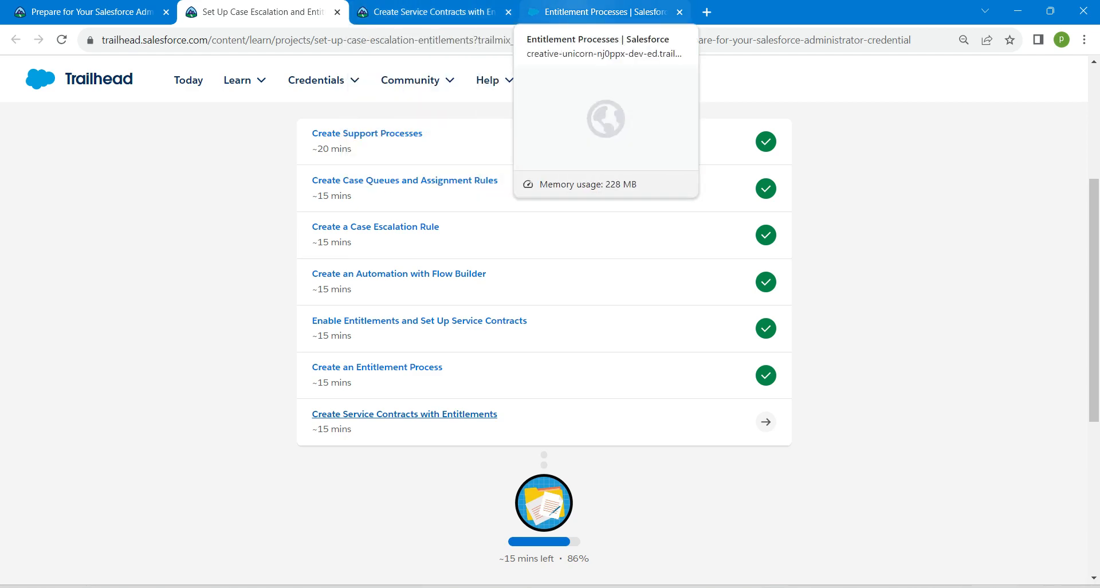
left_click(605, 12)
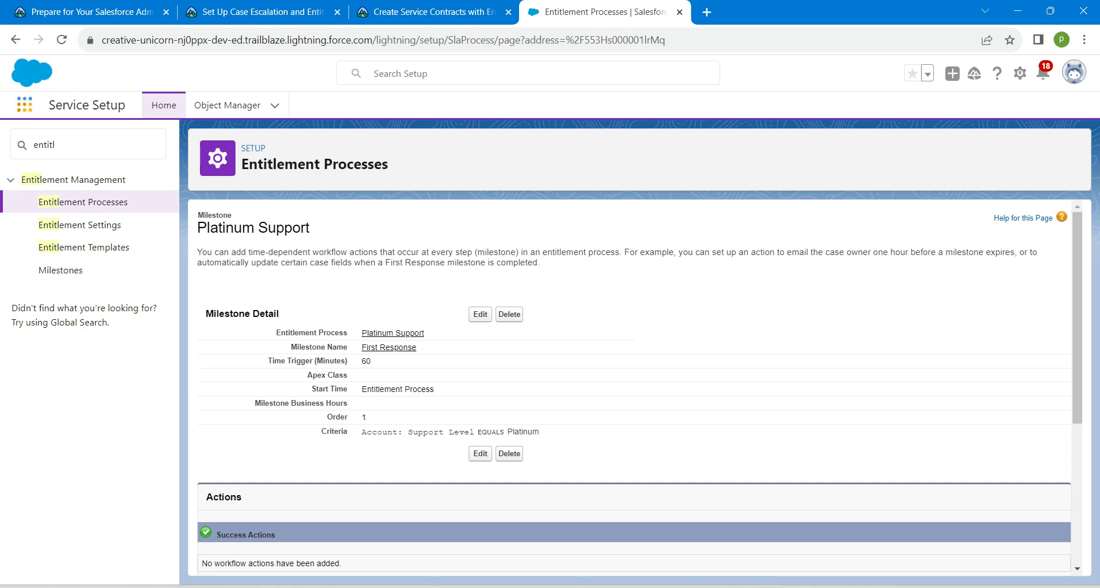
- Start a new Service Contract from the Service app and select the contract name in Trailhead
left_click(24, 103)
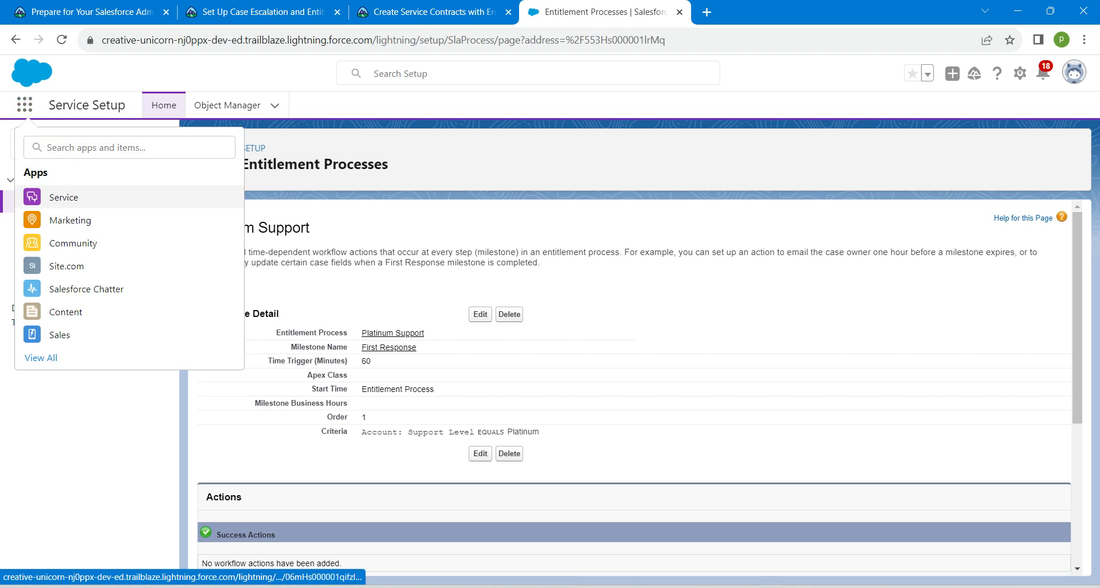
left_click(63, 197)
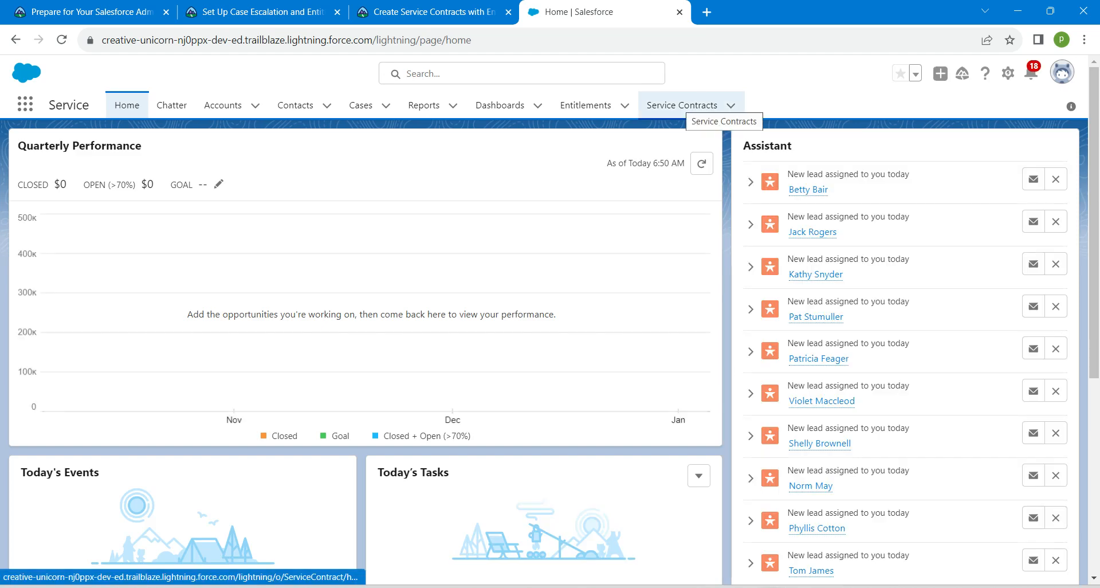
left_click(678, 105)
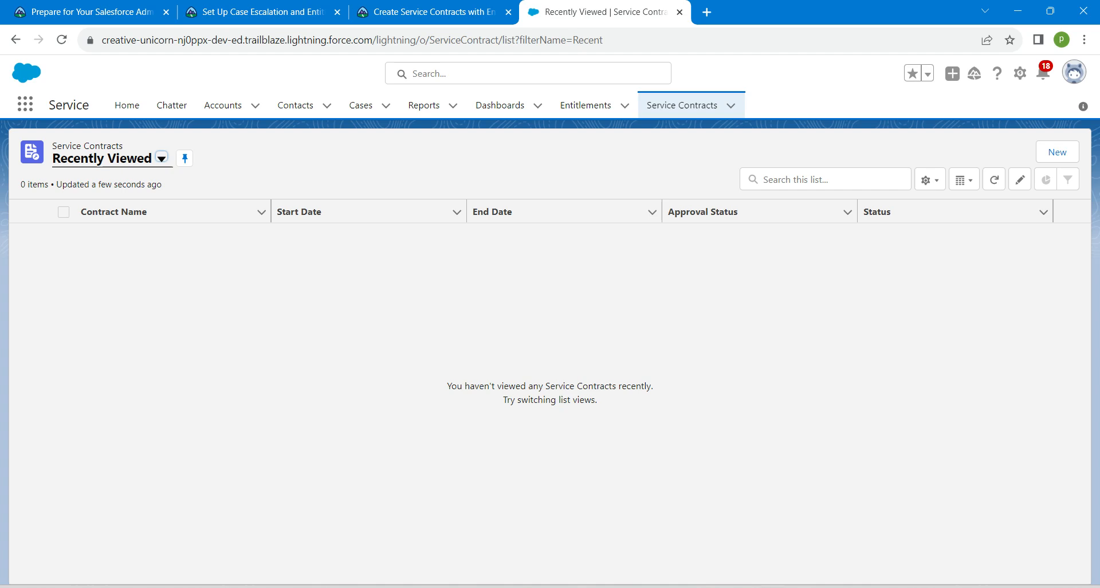
left_click(1057, 151)
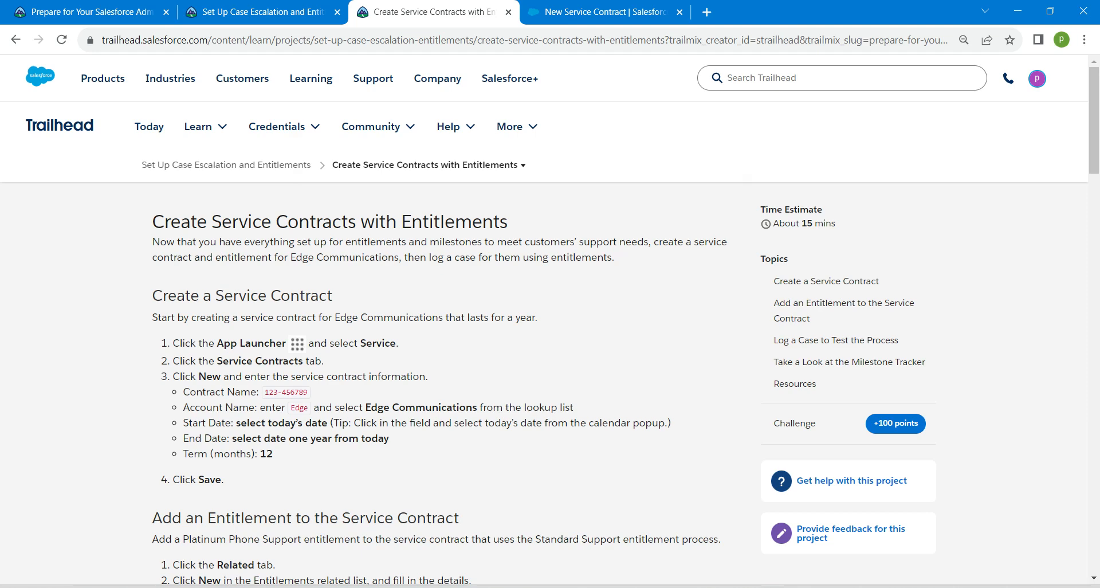
double_click(286, 391)
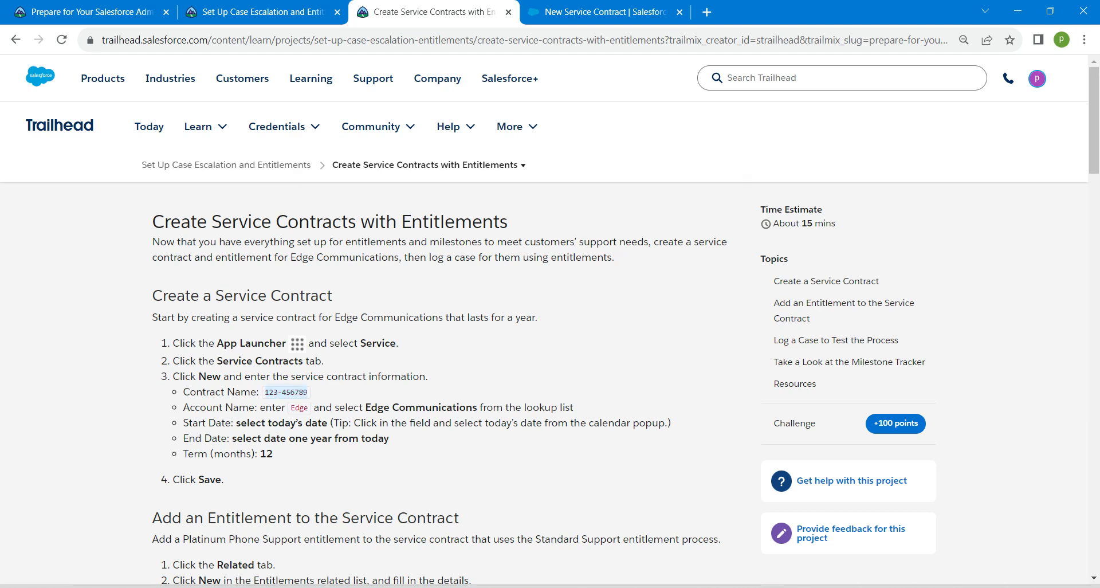
- Enter contract name 123-456789 and choose Edge Communications as the account
left_click(605, 12)
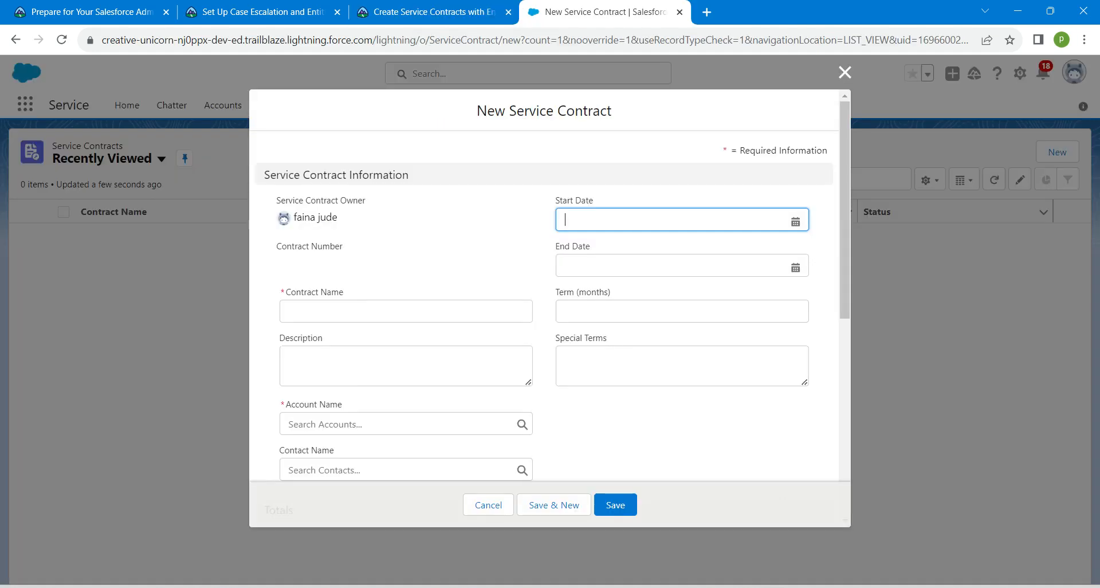
type("123-456789")
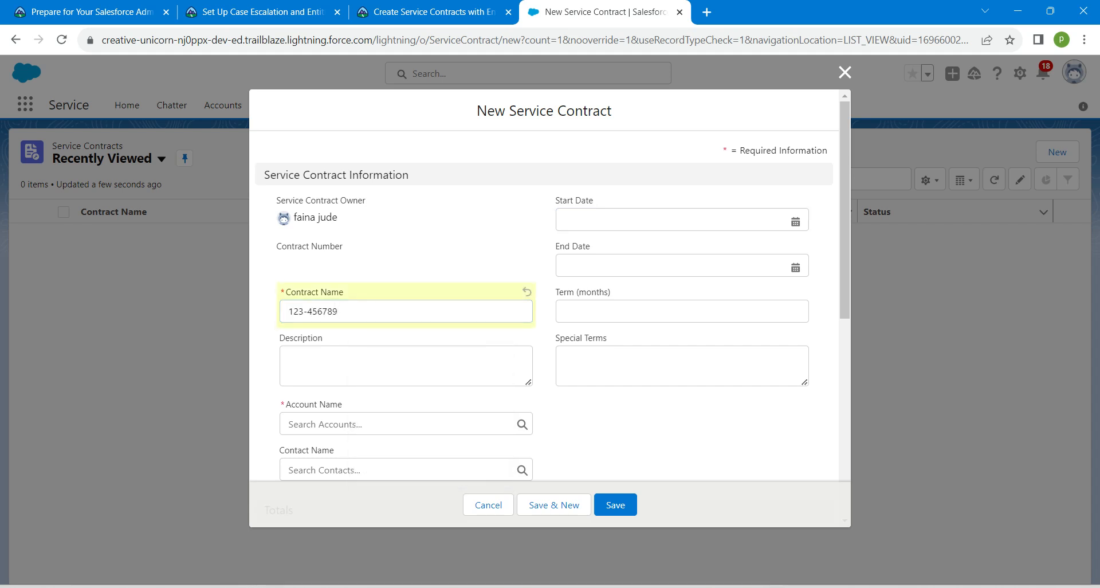
left_click(405, 424)
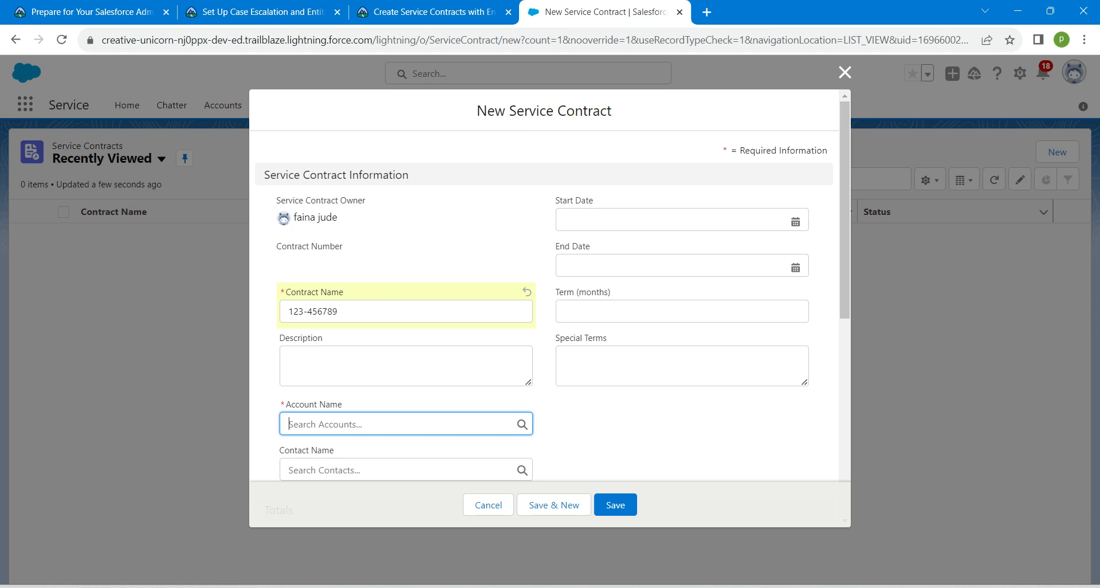
type("edge")
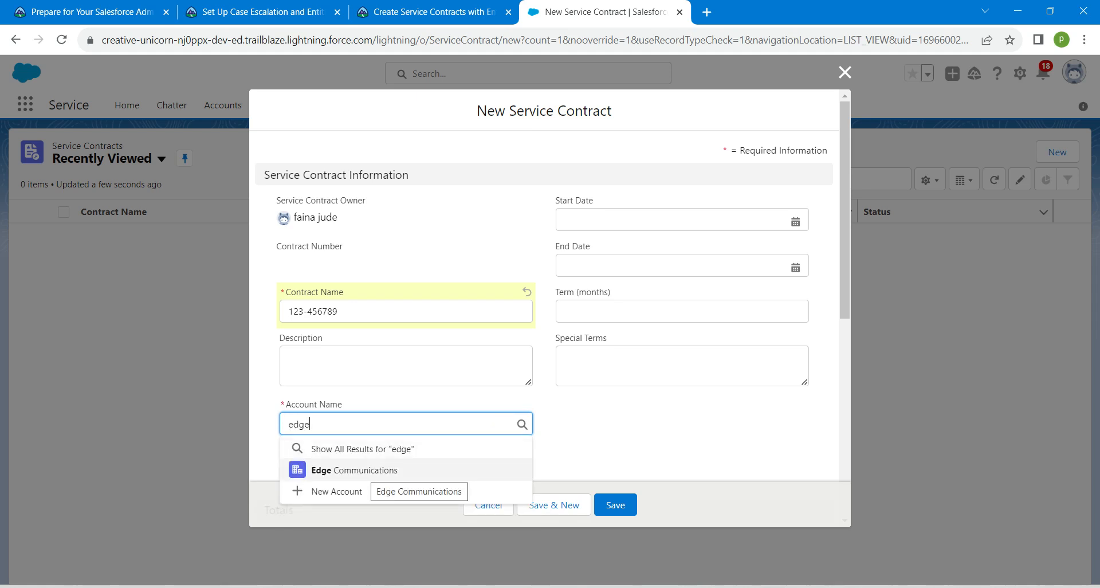
left_click(354, 470)
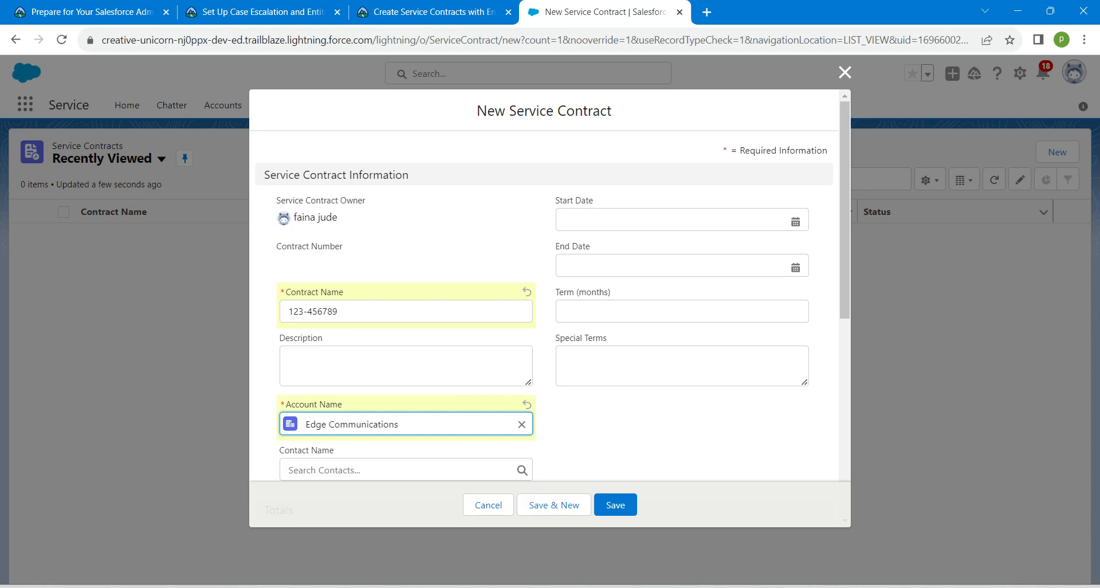
- Set dates 10/6/2023 to 10/6/2024 and a 12-month term, then save the contract
left_click(678, 219)
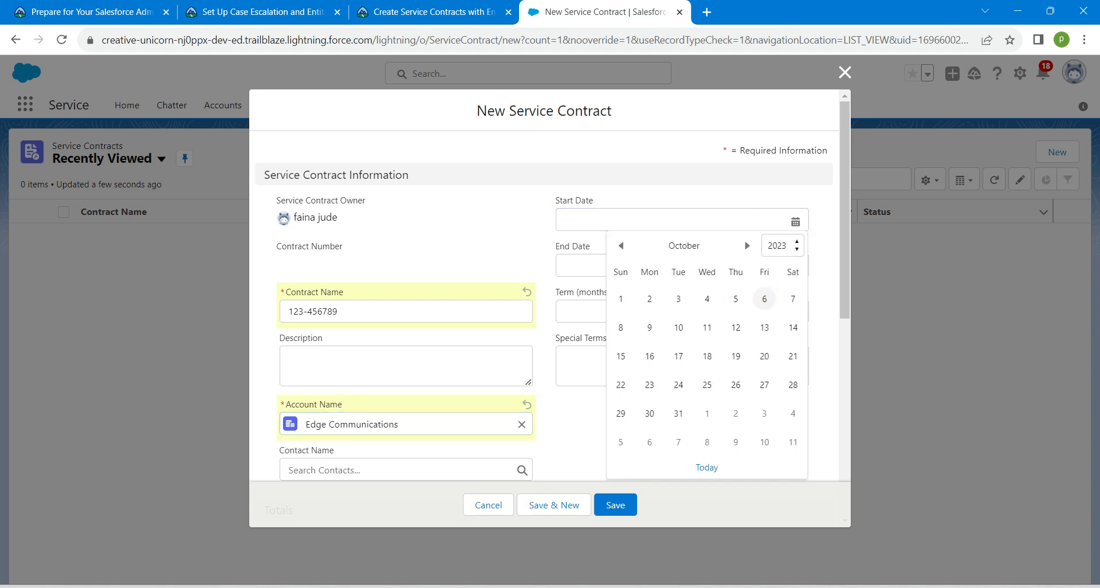
left_click(763, 299)
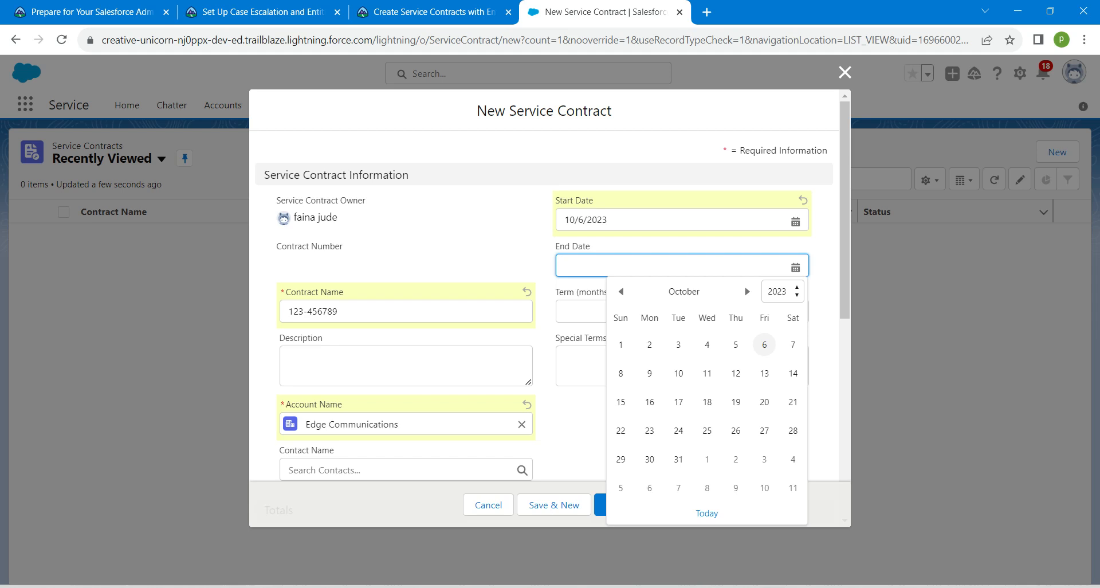
left_click(763, 344)
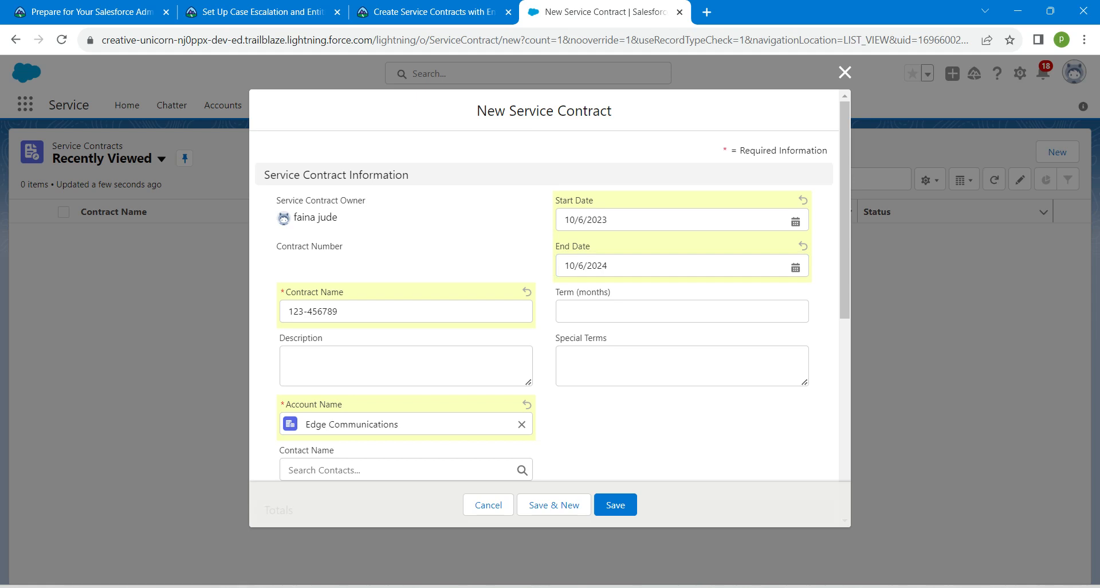
left_click(680, 310)
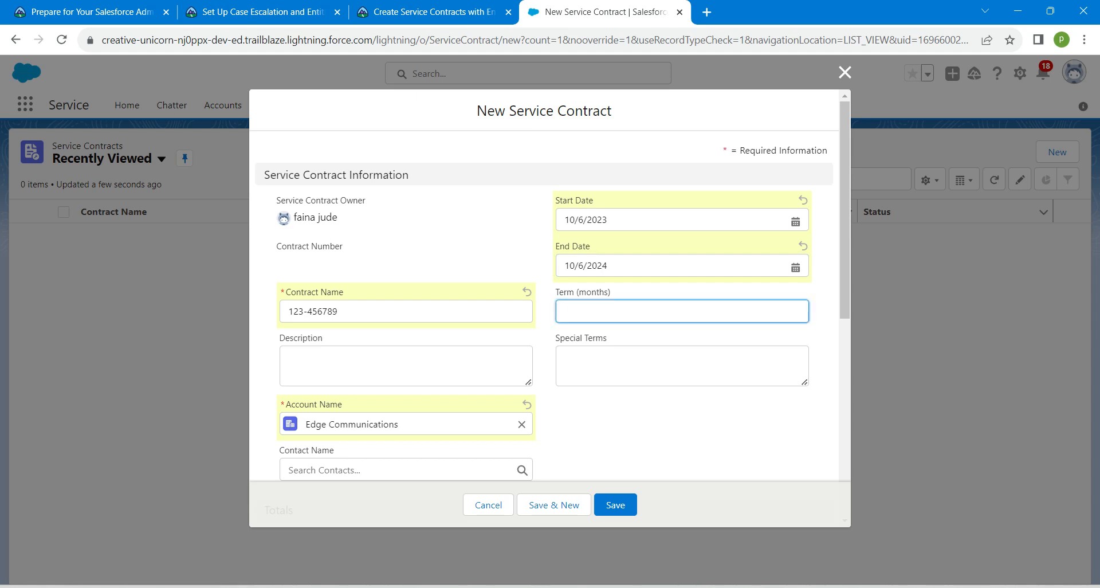
type("12")
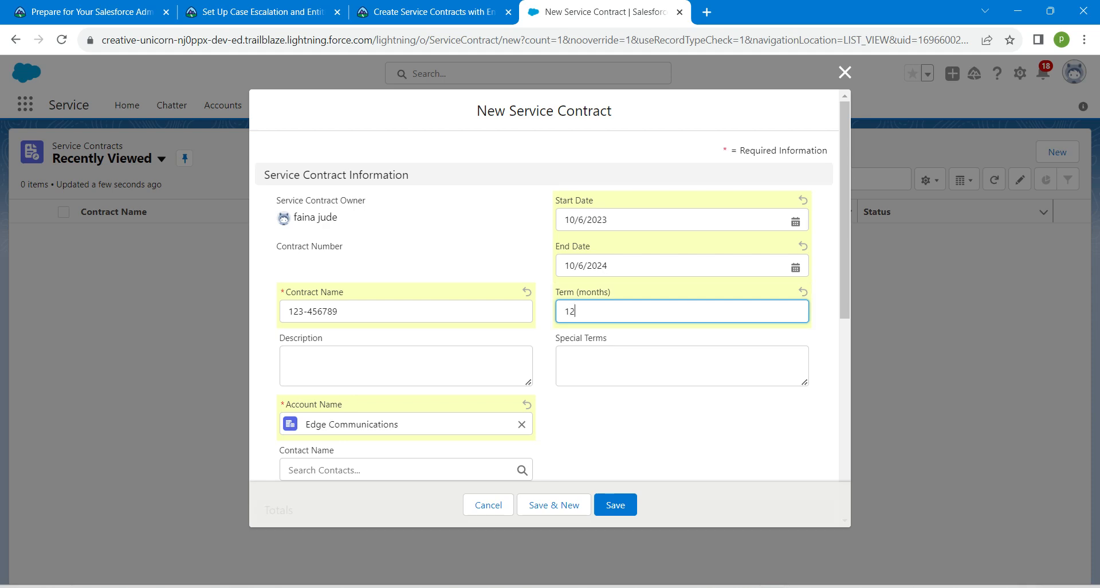
left_click(615, 504)
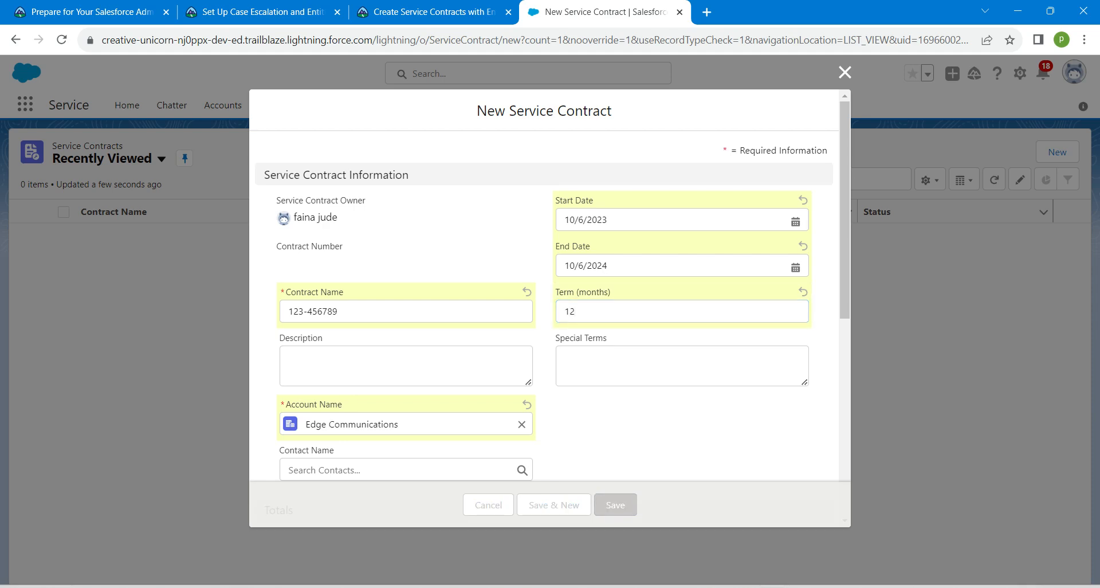
- Open the contract's Related records and start a new entitlement
left_click(615, 504)
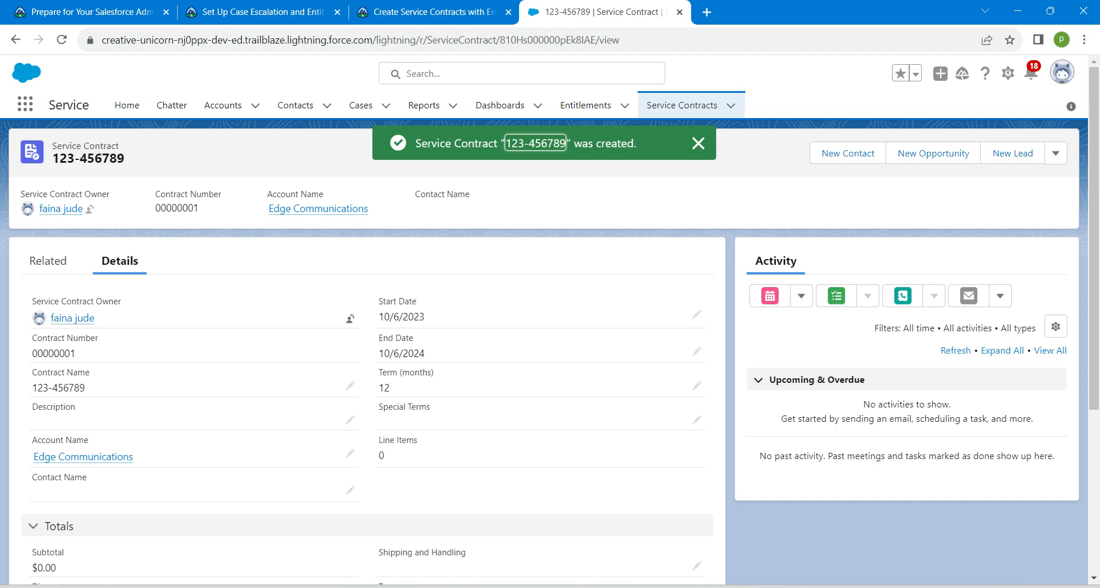
left_click(50, 261)
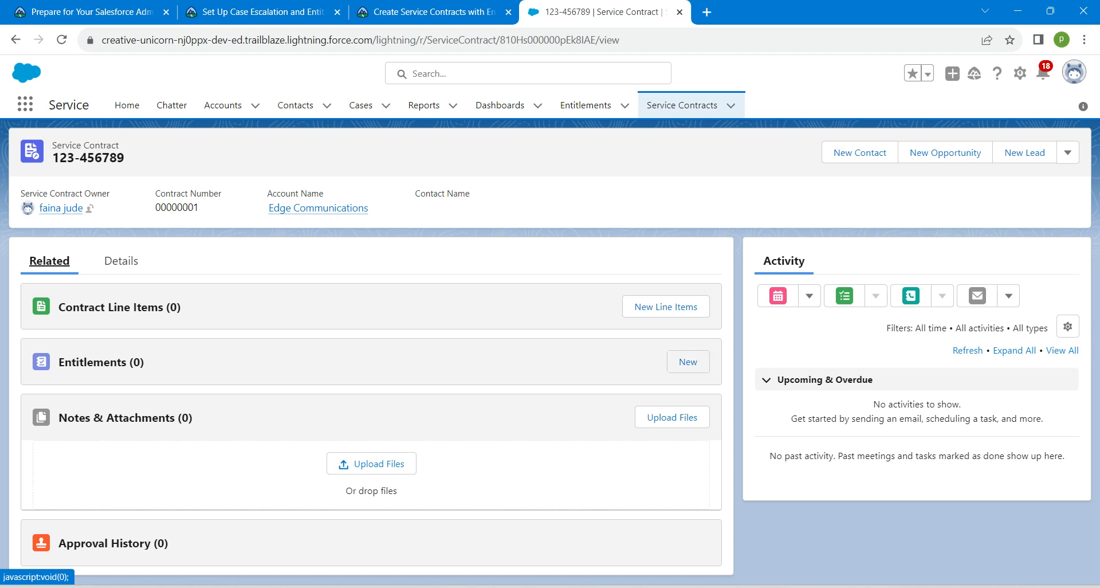
left_click(687, 361)
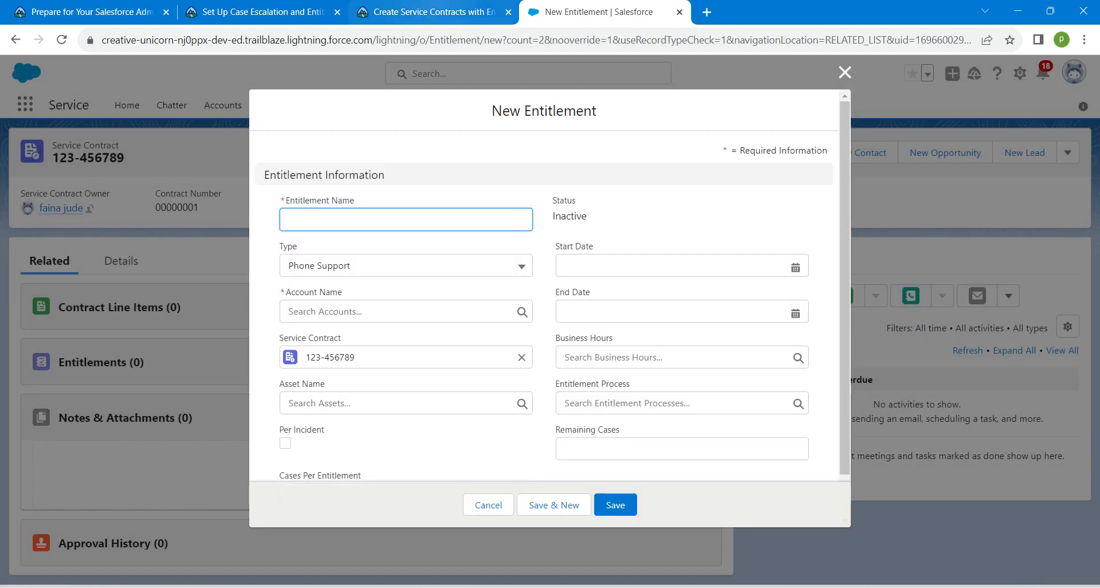
- Copy the name from Trailhead and enter 'Basic Phone Support' as the entitlement name
left_click(428, 12)
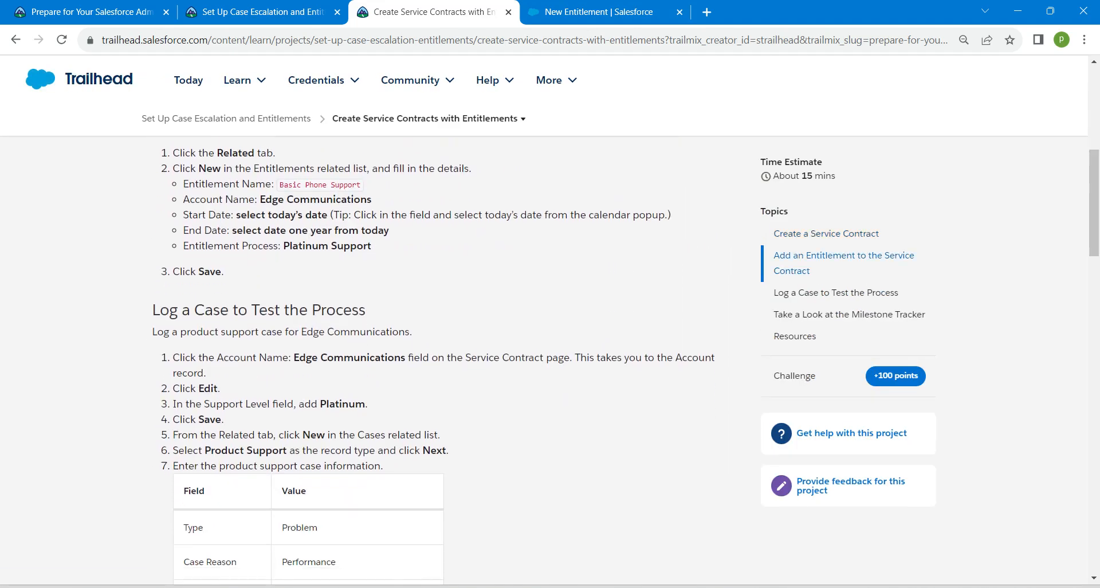
double_click(319, 184)
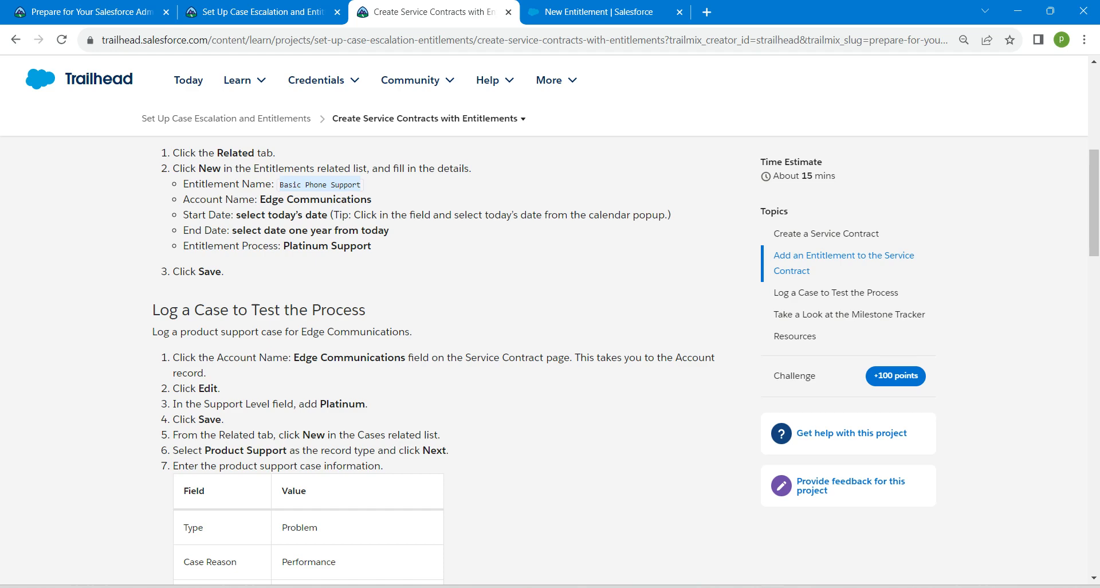
left_click(593, 12)
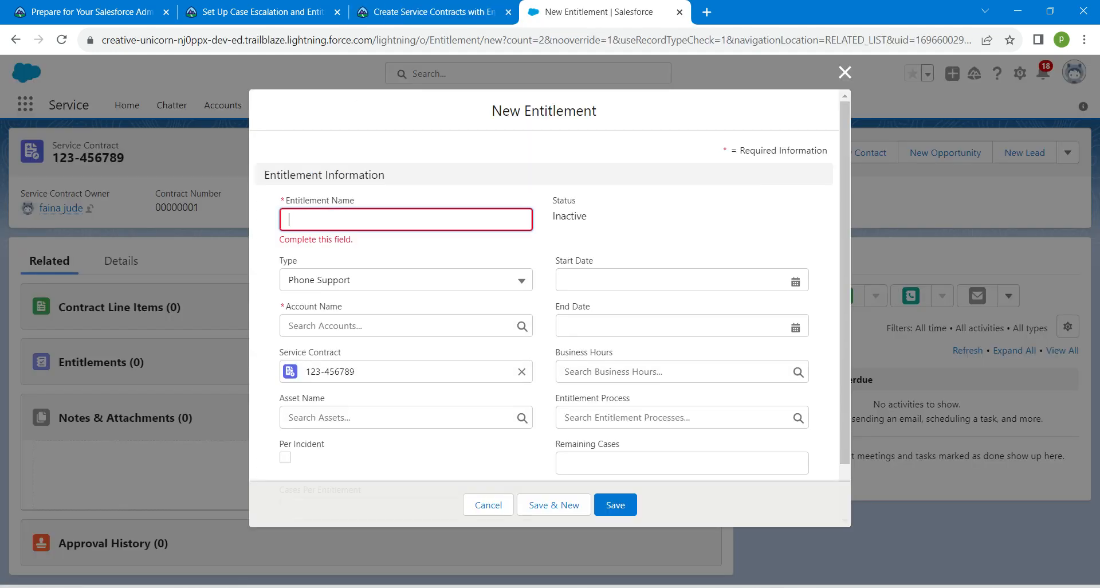
type("Basic Phone Support")
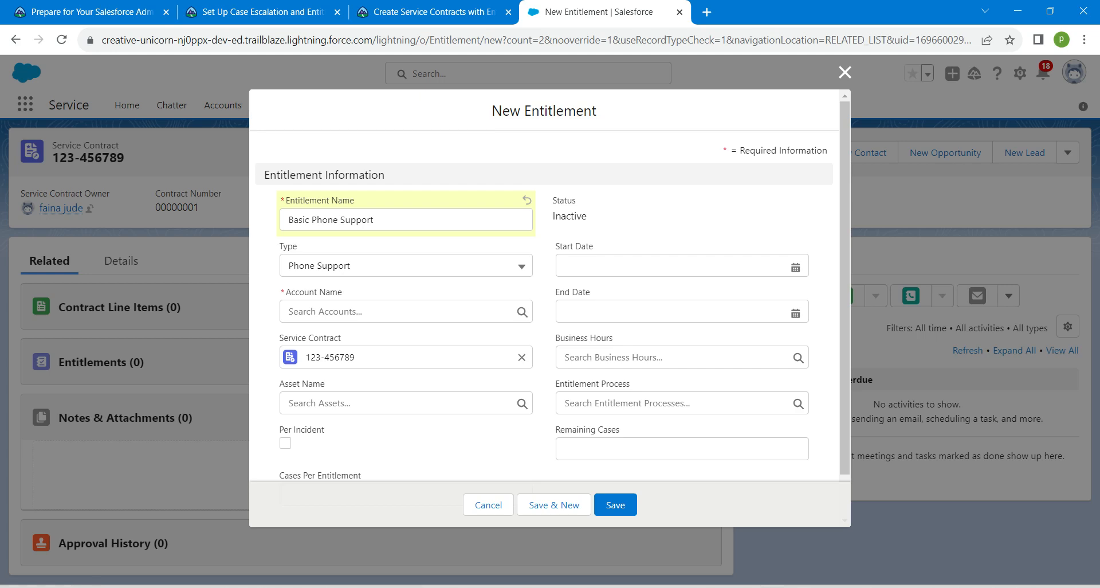
left_click(614, 505)
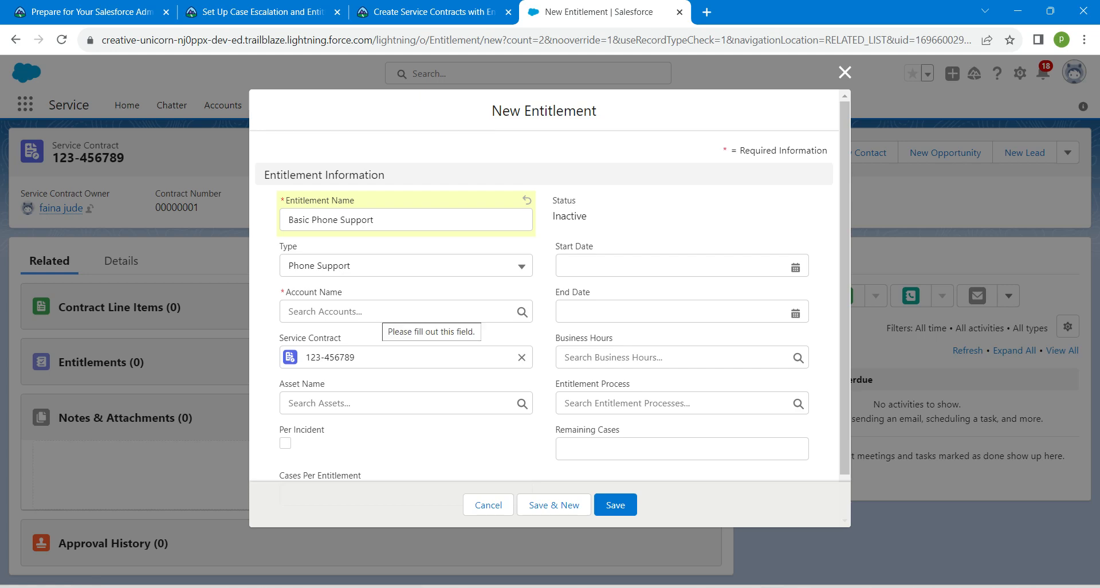
- Choose Edge Communications as the entitlement's account
left_click(406, 312)
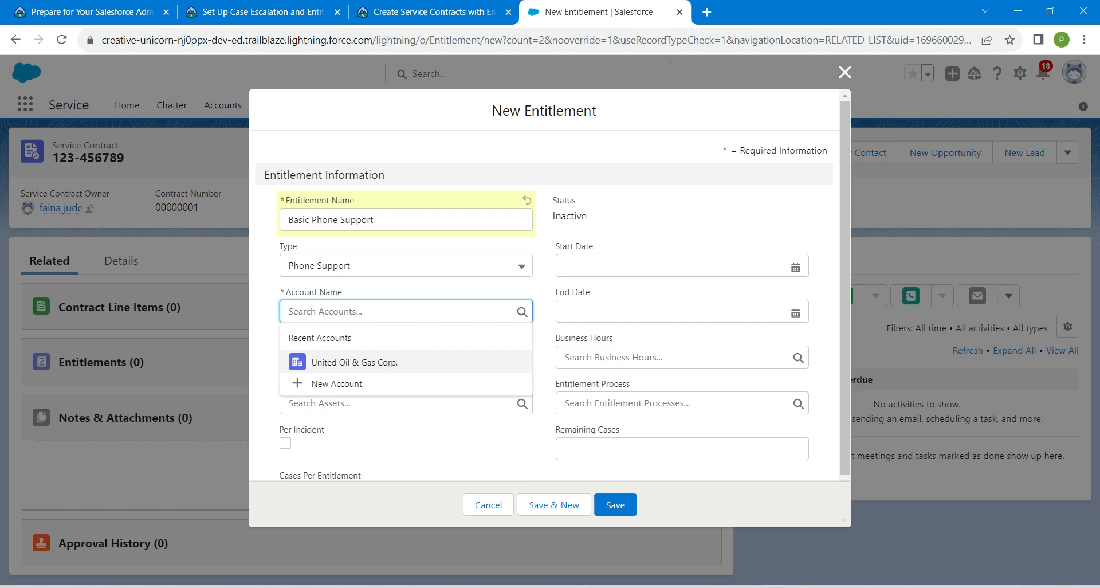
type("bas")
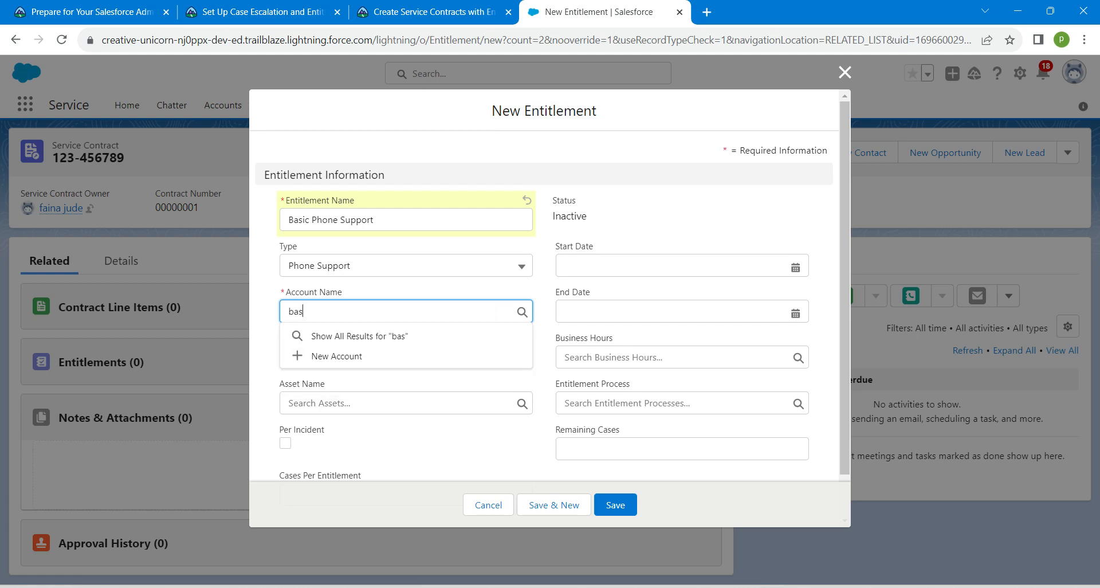
type("ic")
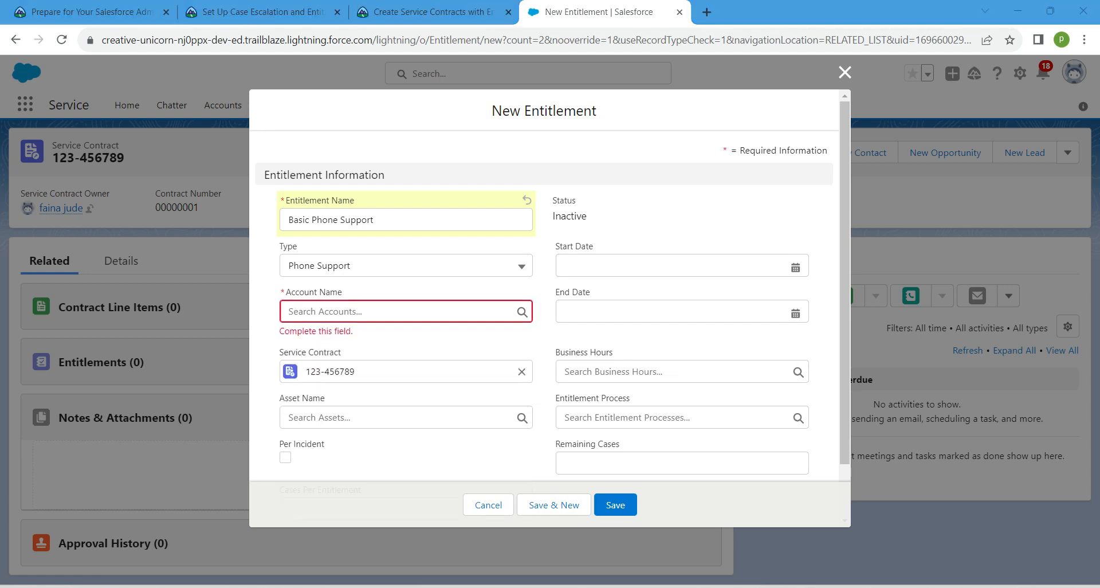
left_click(405, 311)
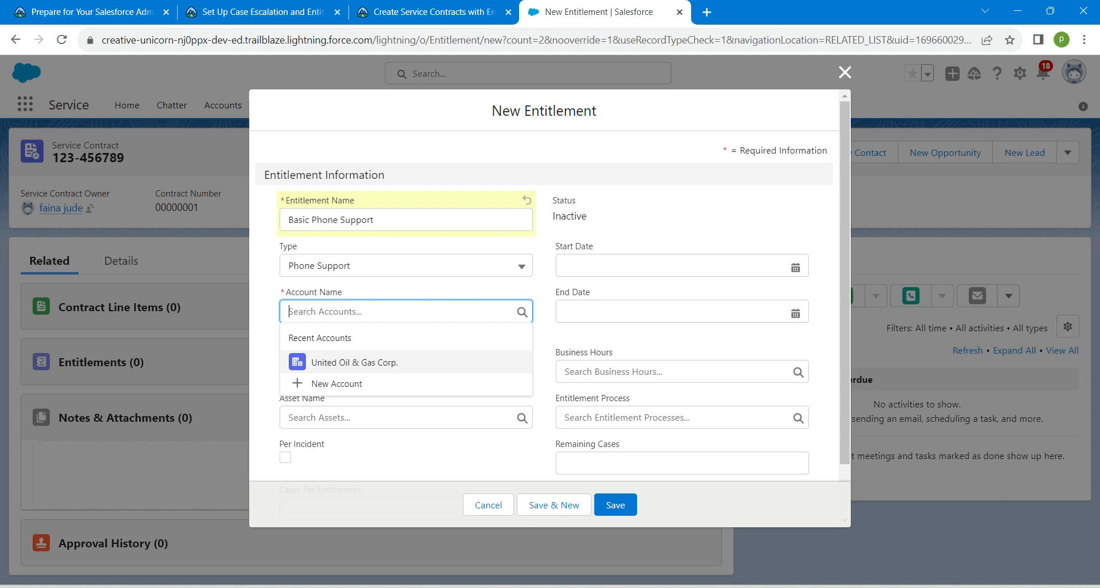
type("edge")
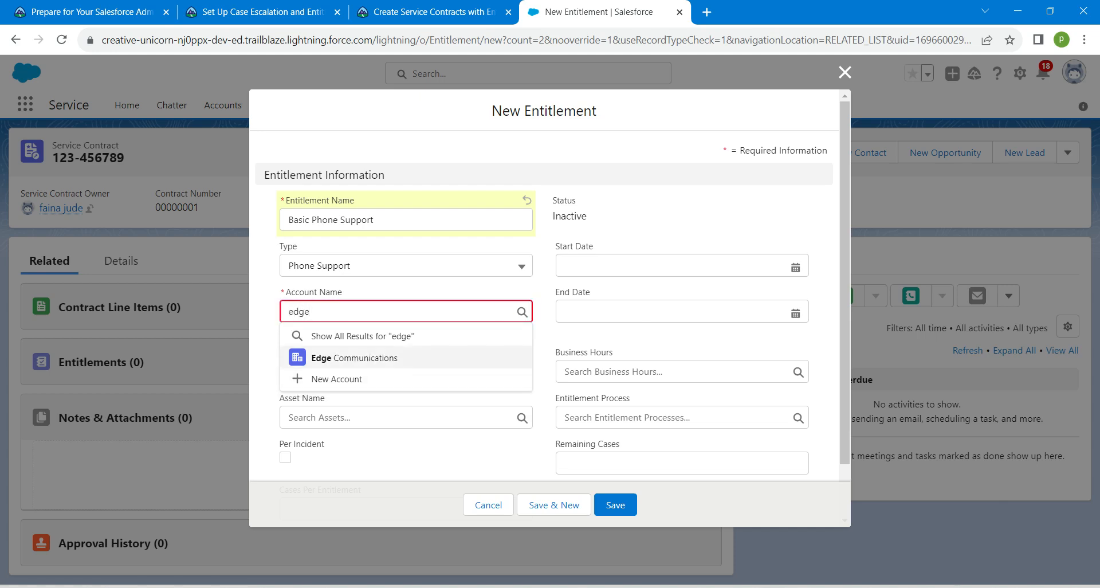
left_click(354, 357)
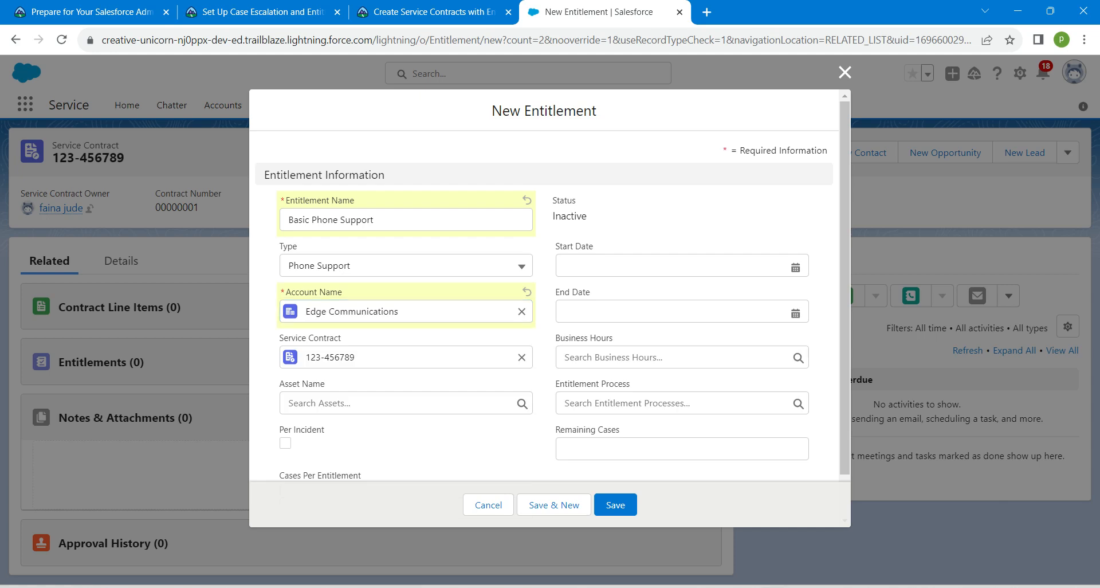
- Set dates 10/6/2023–10/6/2024, choose the Platinum Support process, and save the entitlement
left_click(677, 266)
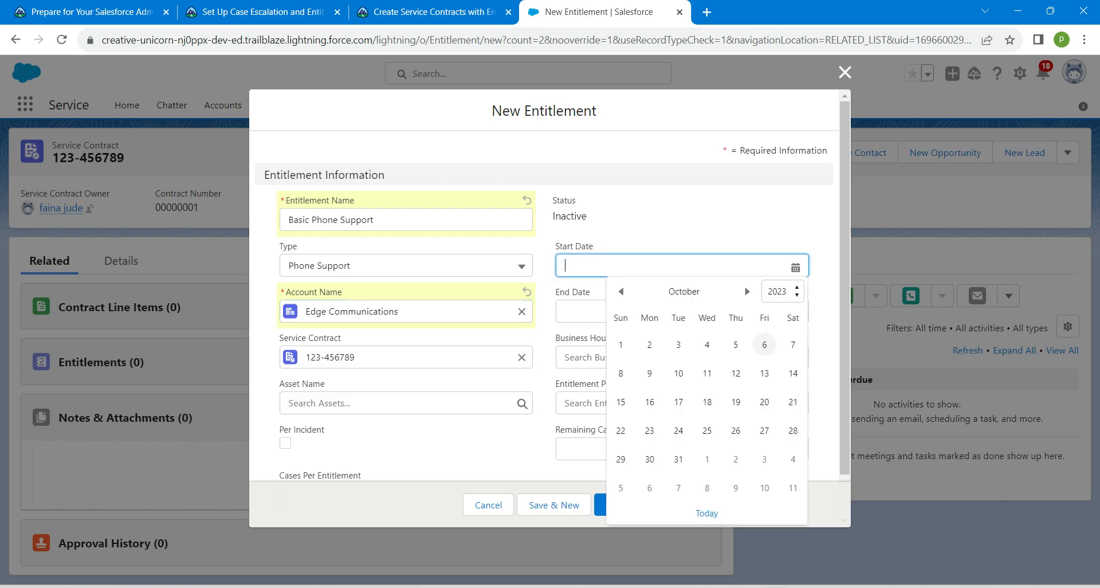
left_click(763, 344)
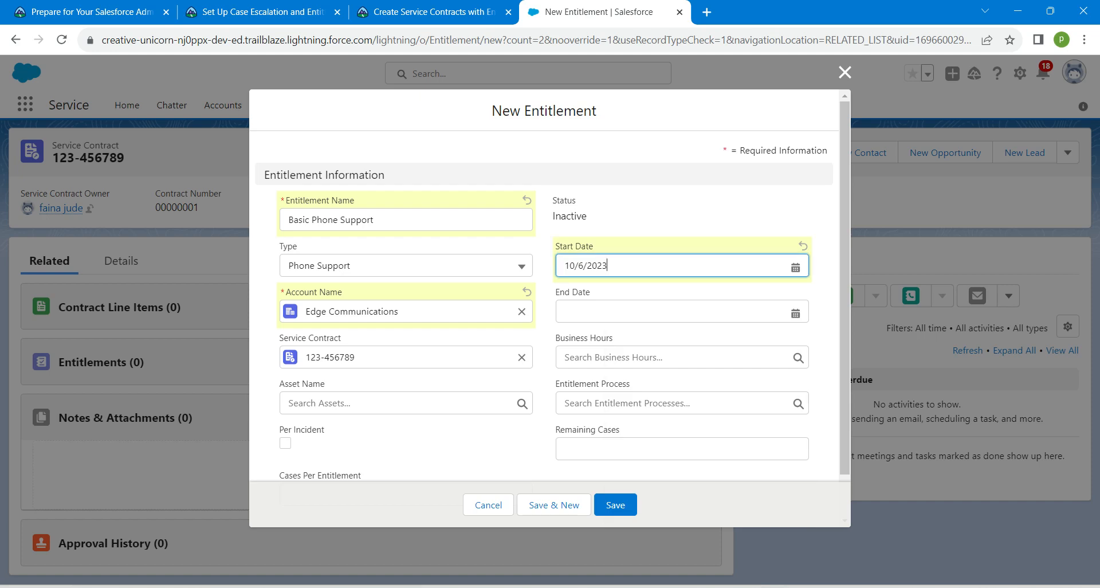
left_click(680, 312)
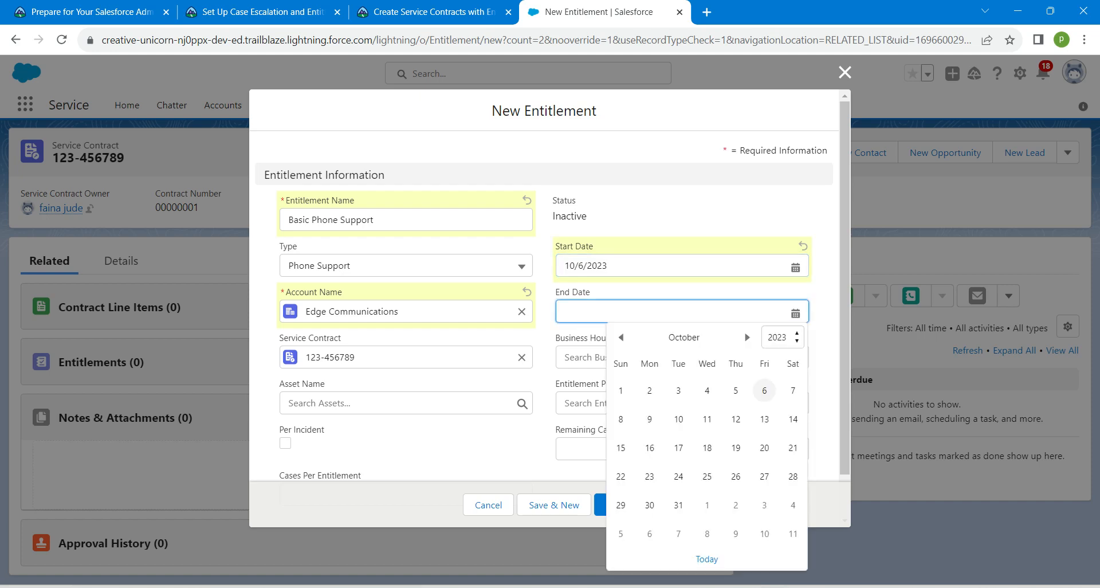
left_click(763, 390)
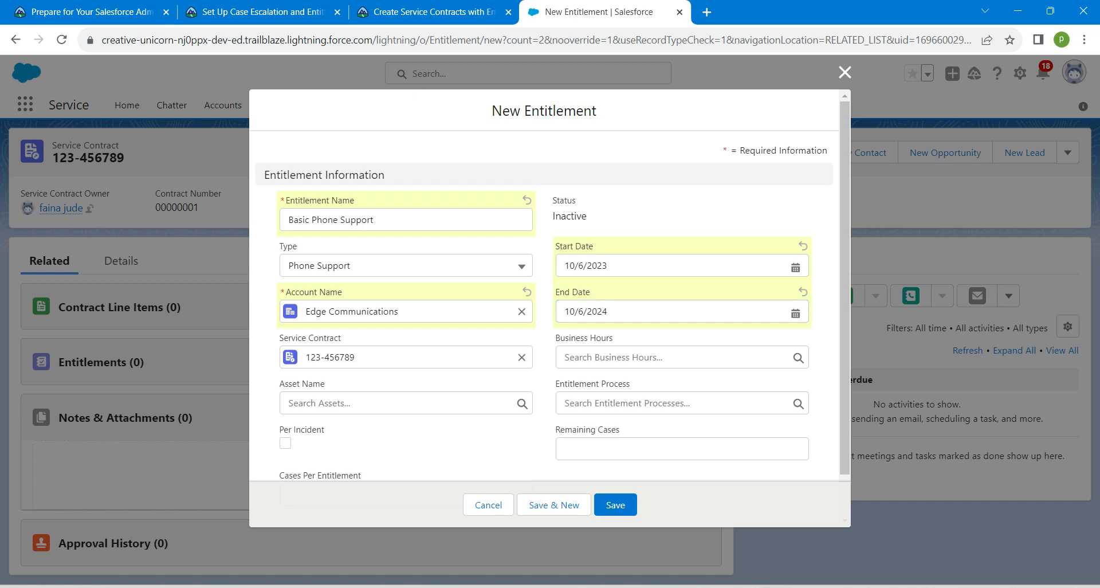
left_click(666, 403)
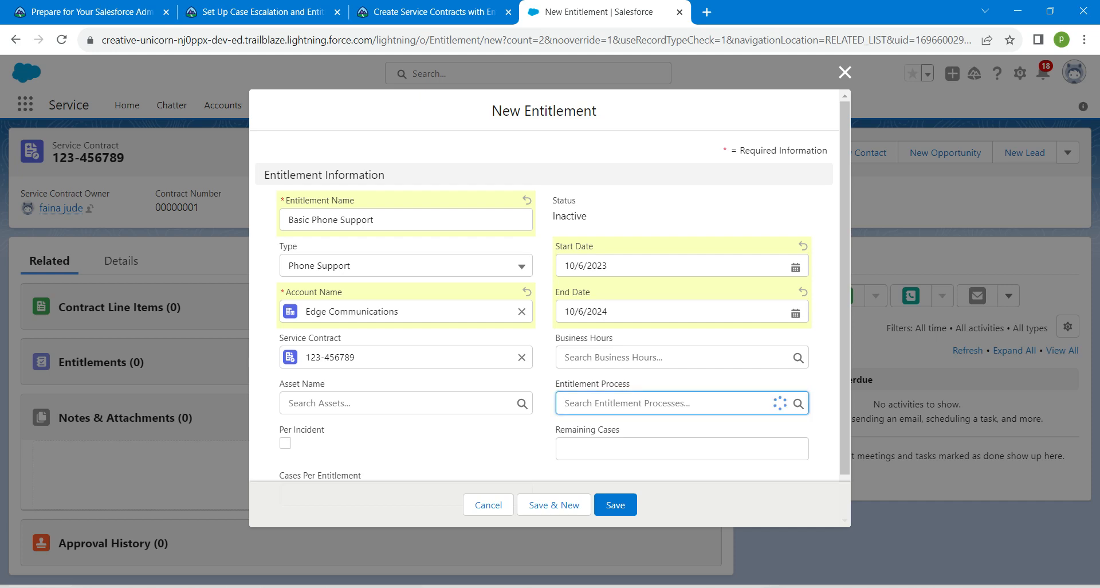
left_click(677, 402)
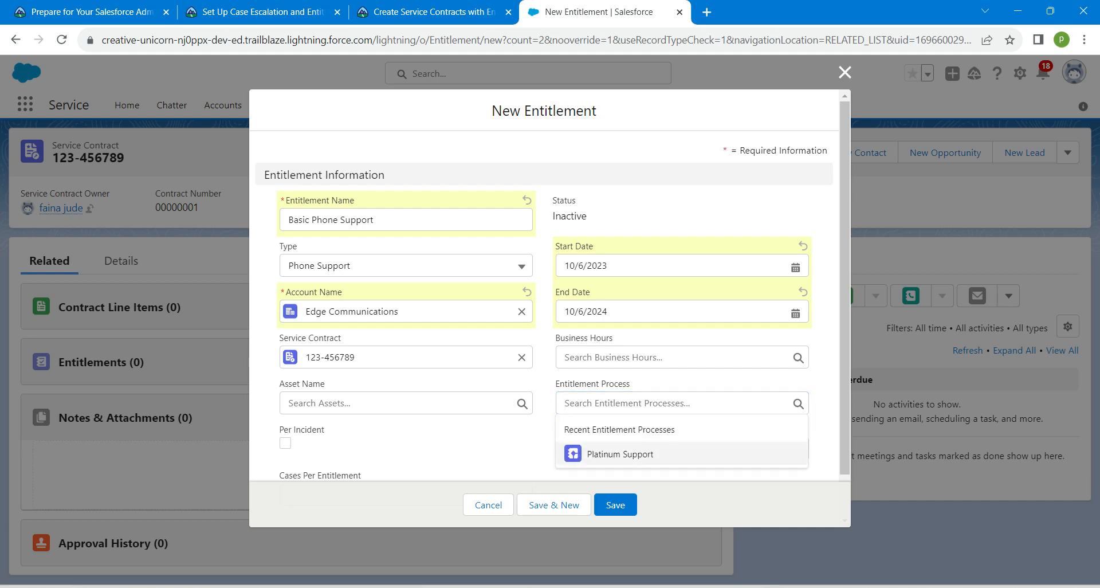
left_click(619, 454)
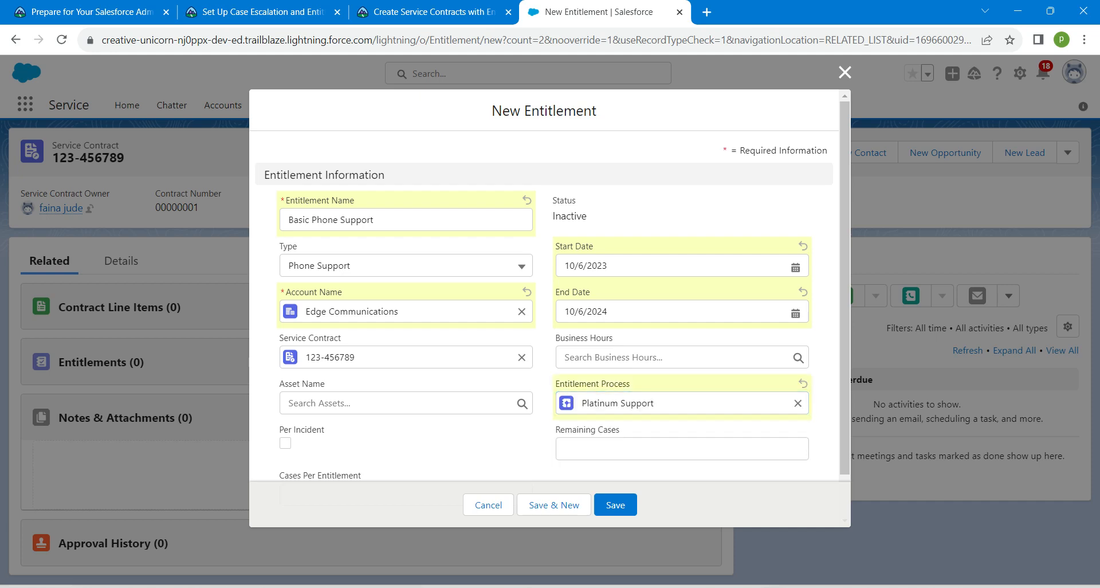
left_click(614, 504)
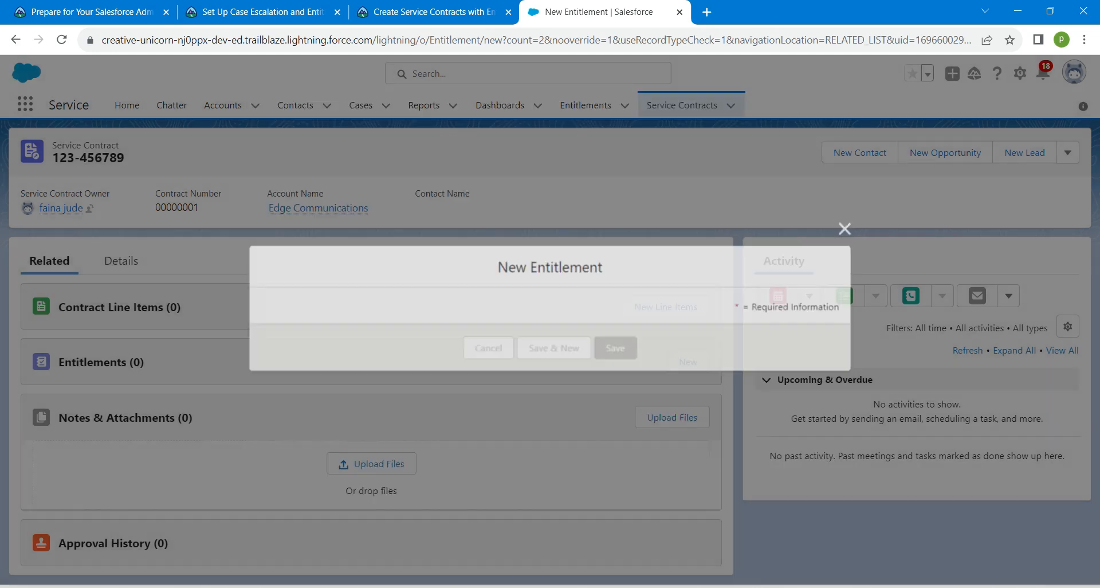
left_click(614, 347)
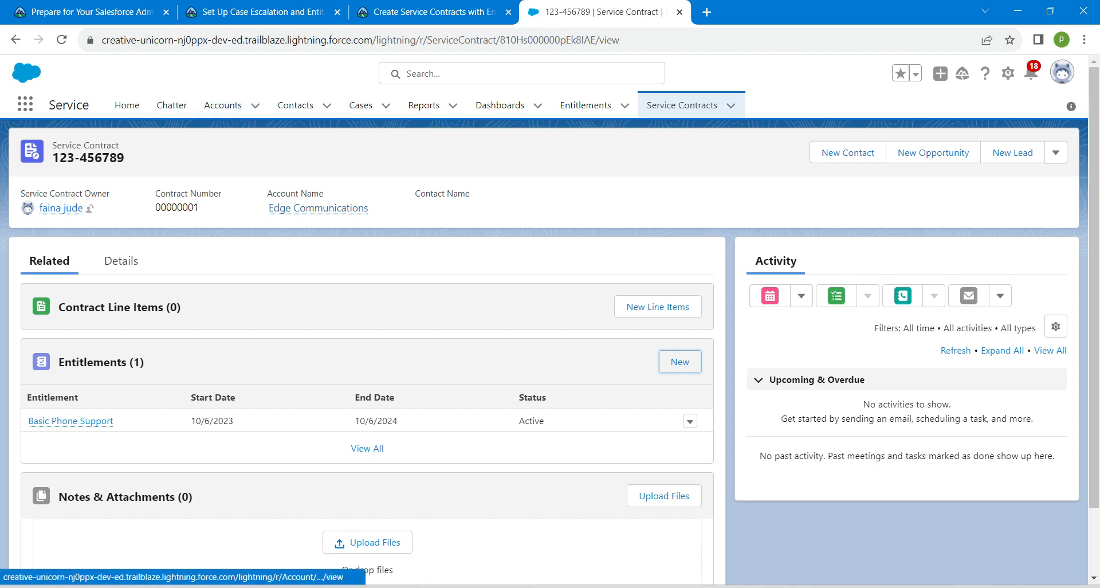
- Edit the Edge Communications account, set Support Level to Platinum, and save
left_click(318, 208)
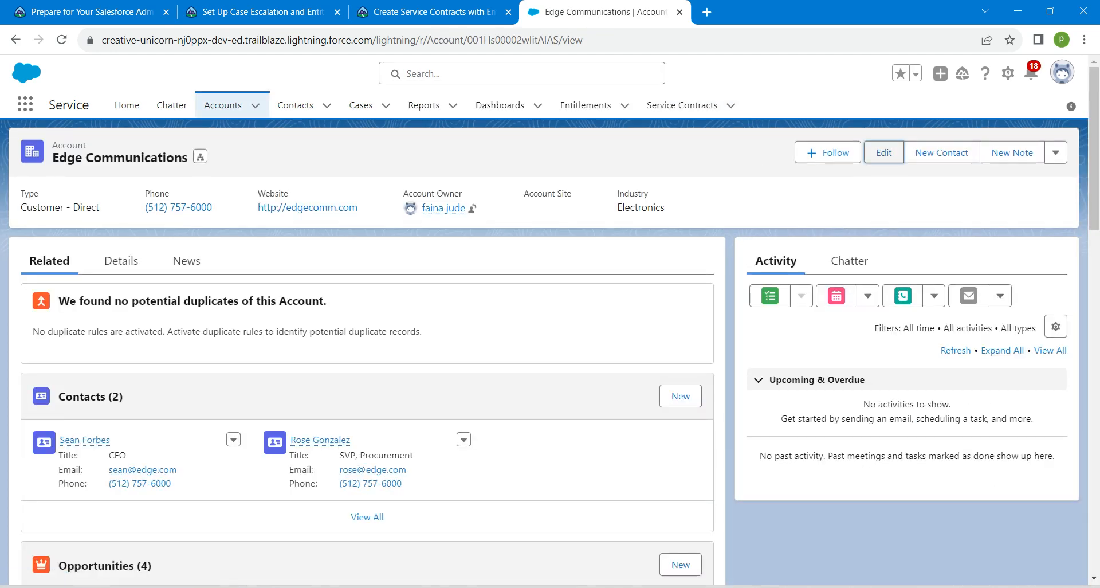
left_click(883, 152)
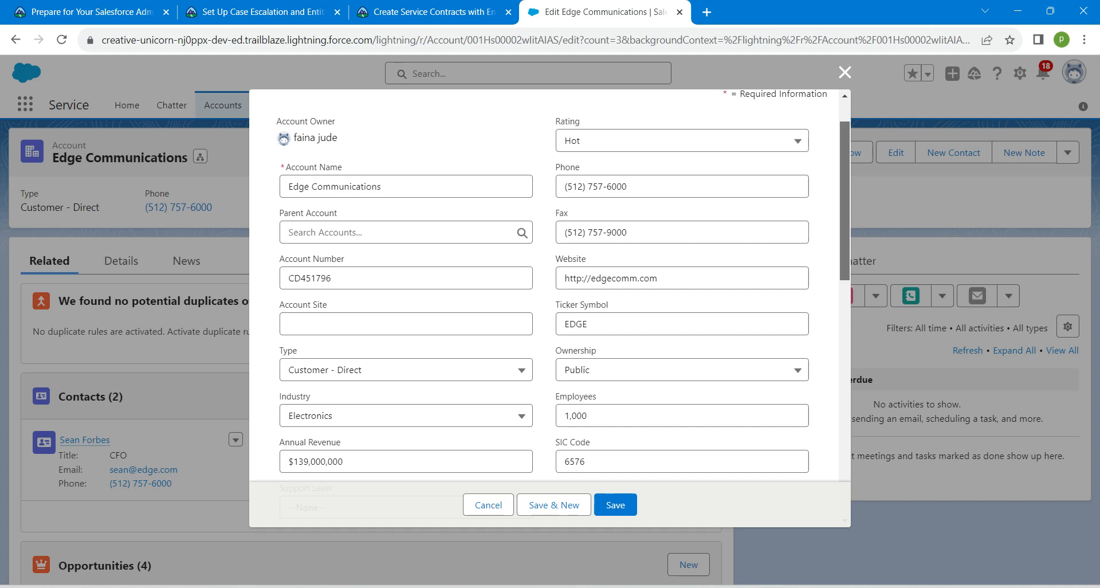
scroll("down", 3)
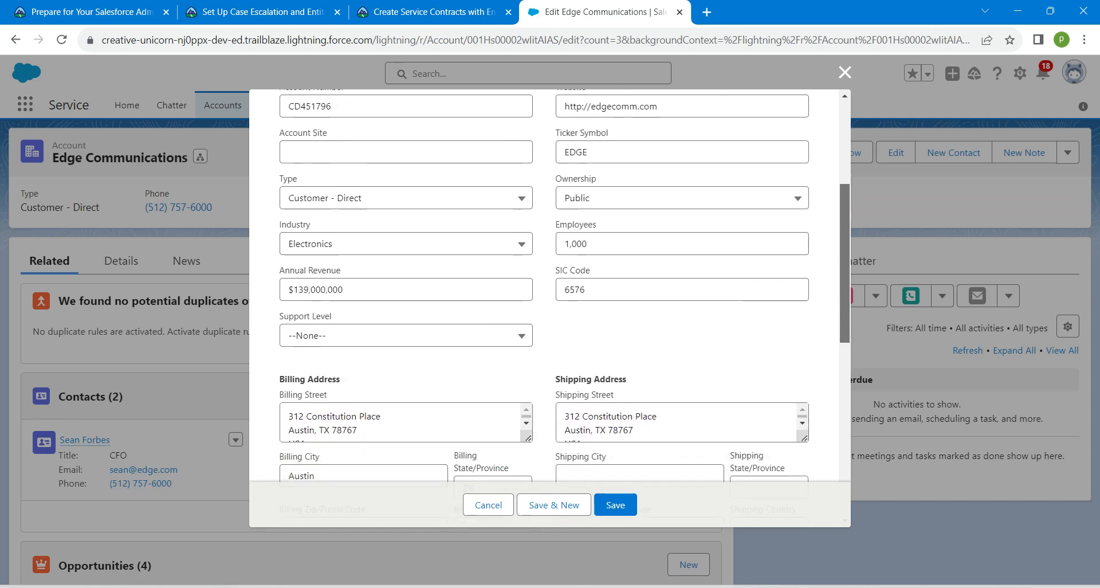
scroll("down", 3)
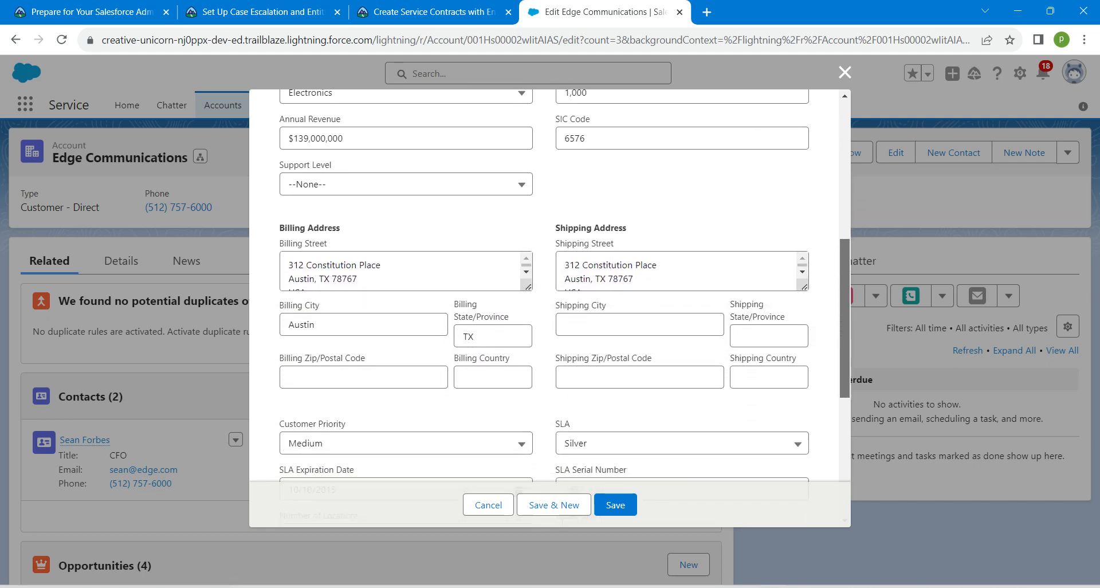
scroll("down", 3)
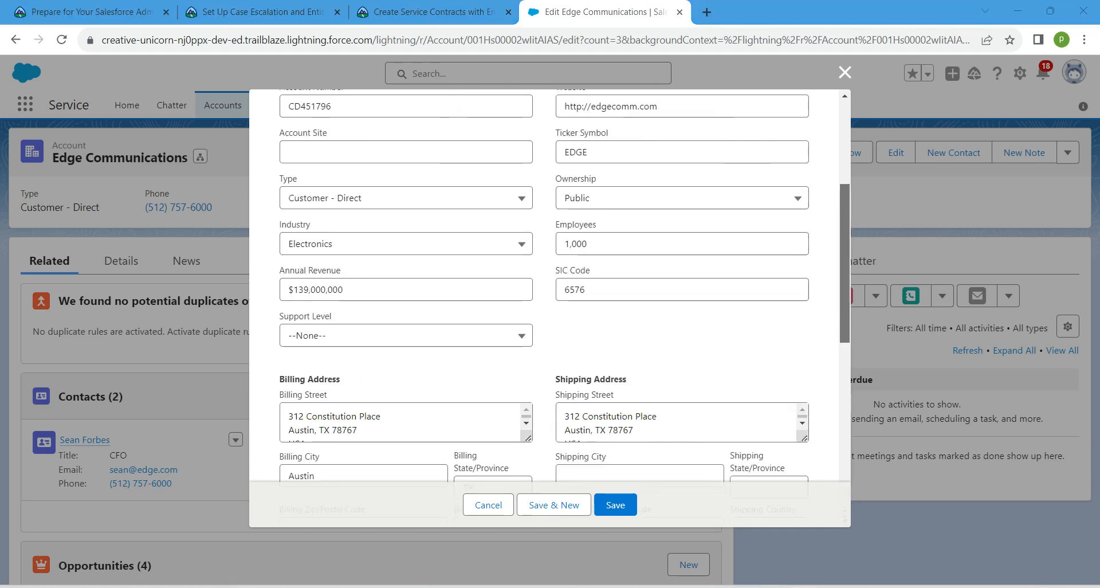
scroll("down", 3)
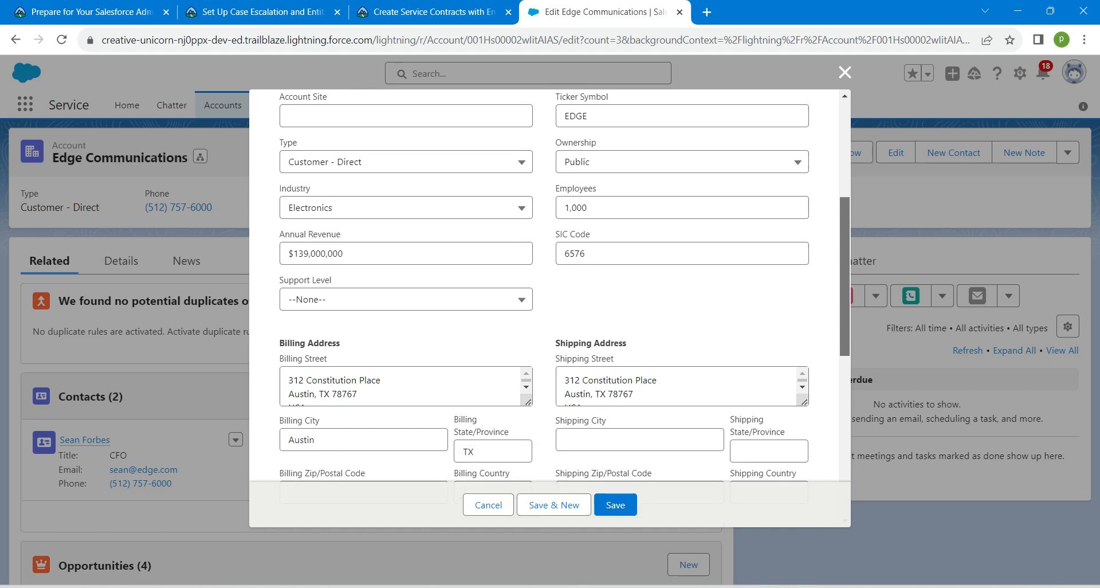
left_click(405, 299)
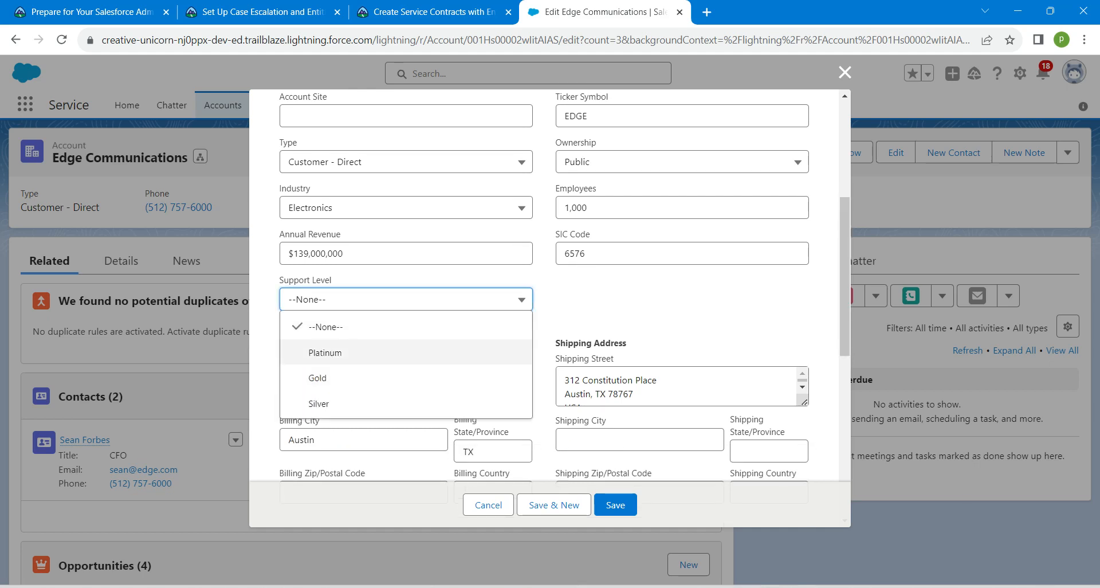
left_click(324, 352)
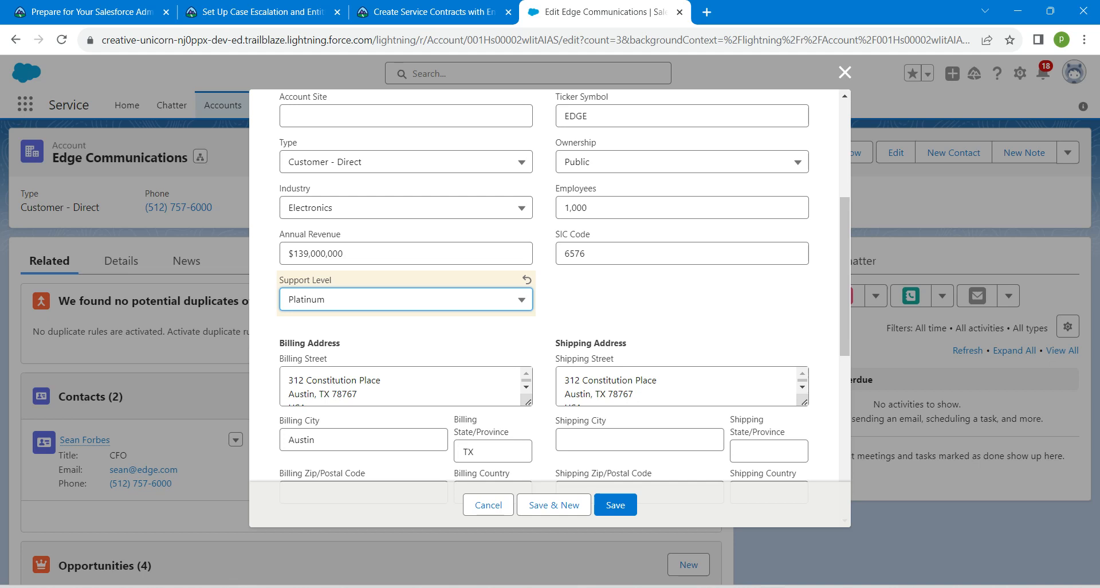
left_click(614, 504)
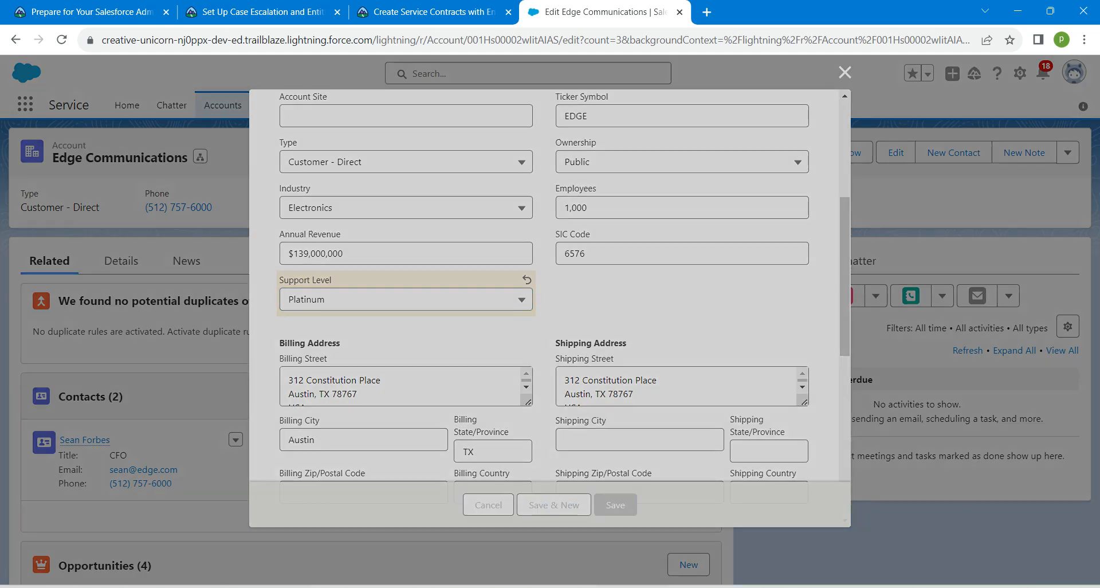
left_click(614, 504)
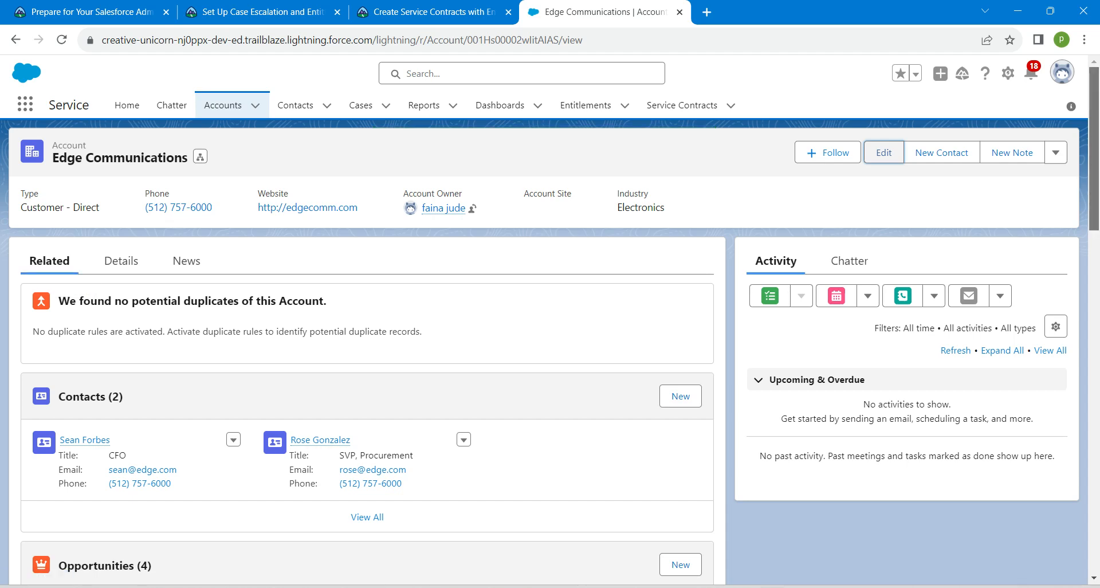
- Start a new Edge Communications case with the Product Support record type
scroll("down", 3)
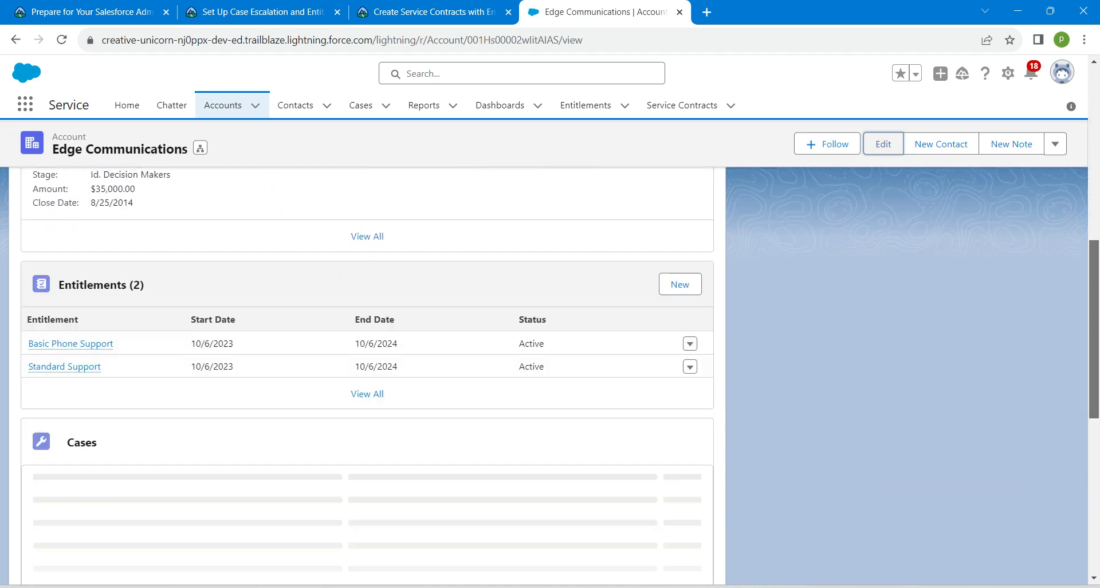
scroll("down", 3)
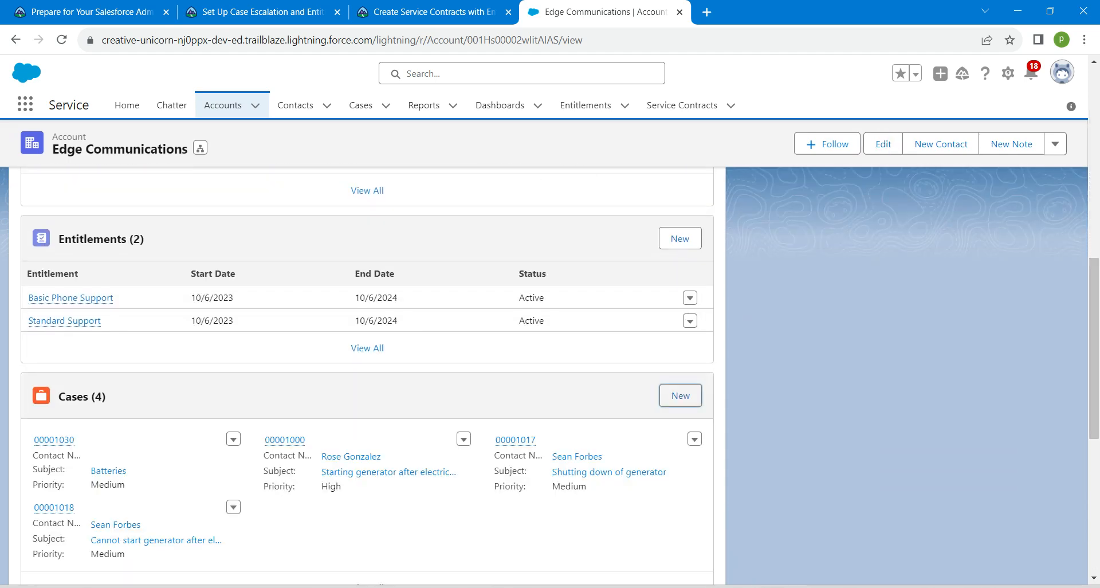
left_click(678, 394)
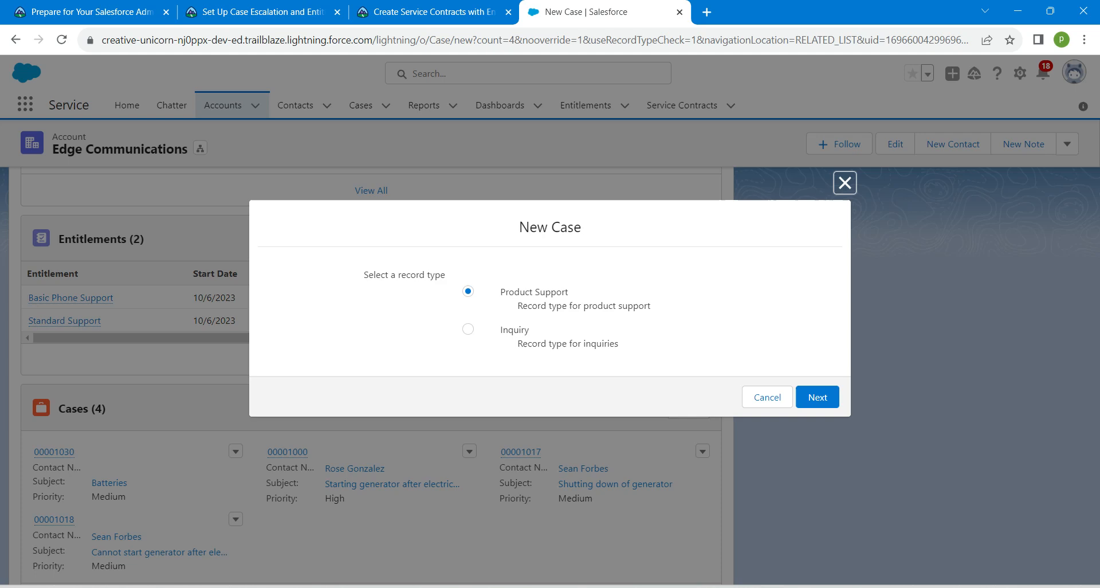
left_click(815, 397)
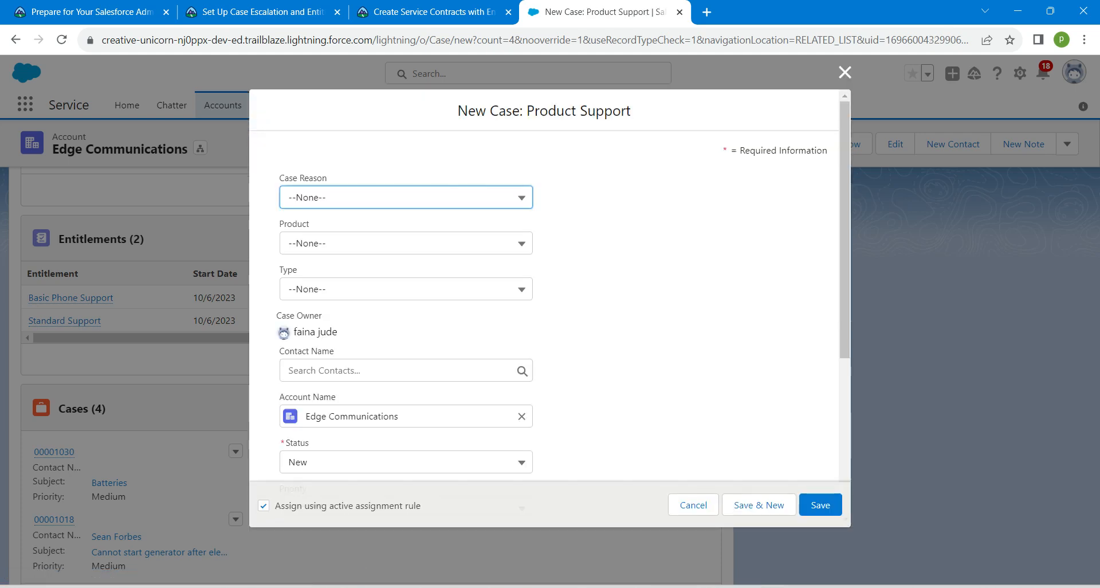
- Set case type Problem, reason Performance, and origin Phone, then view Trailhead
left_click(405, 288)
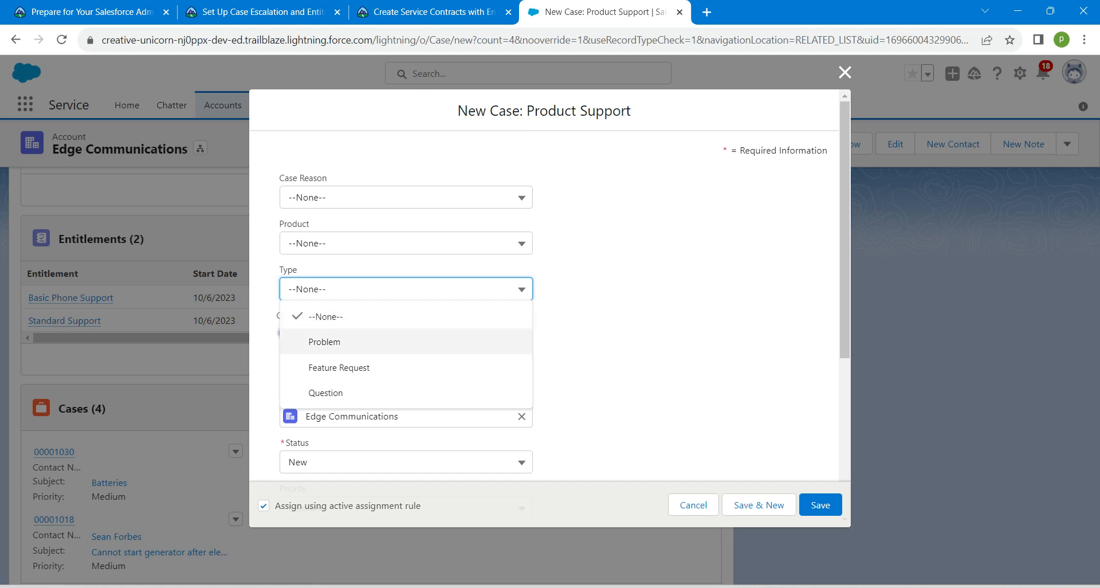
left_click(325, 341)
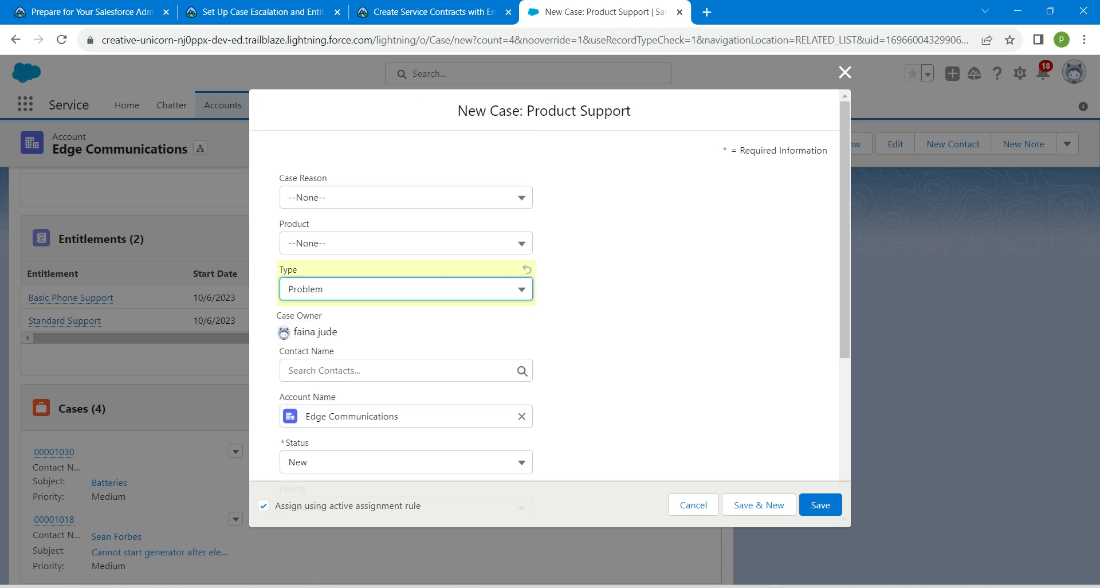
left_click(405, 197)
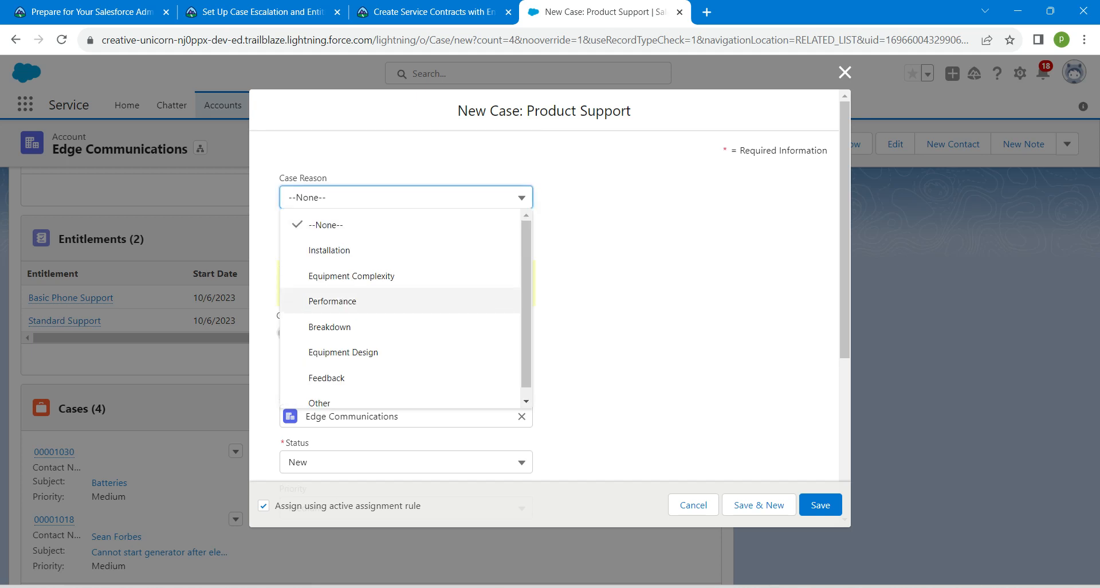
left_click(331, 301)
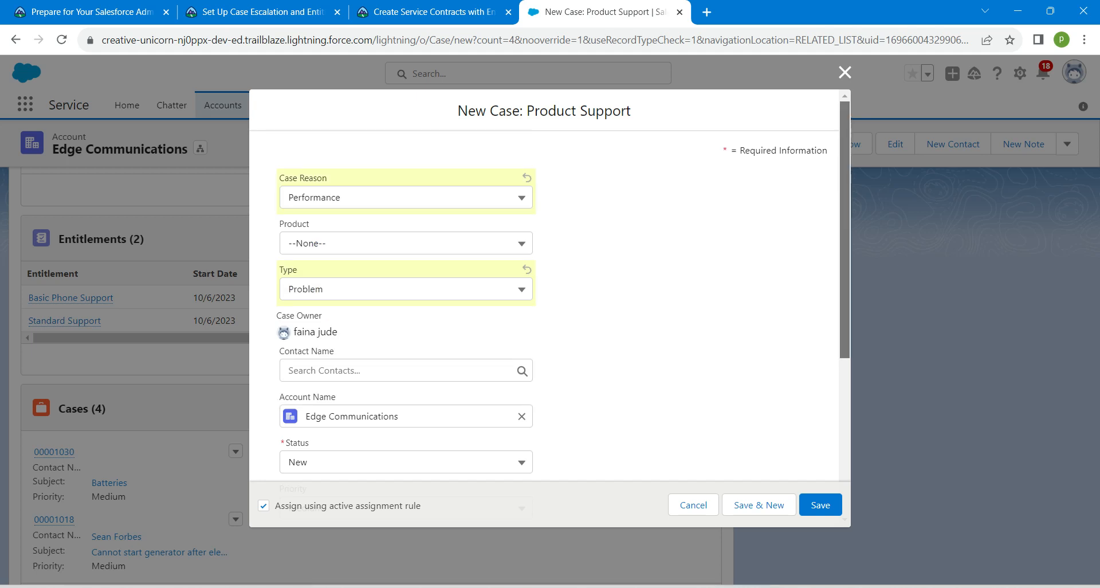
scroll("down", 3)
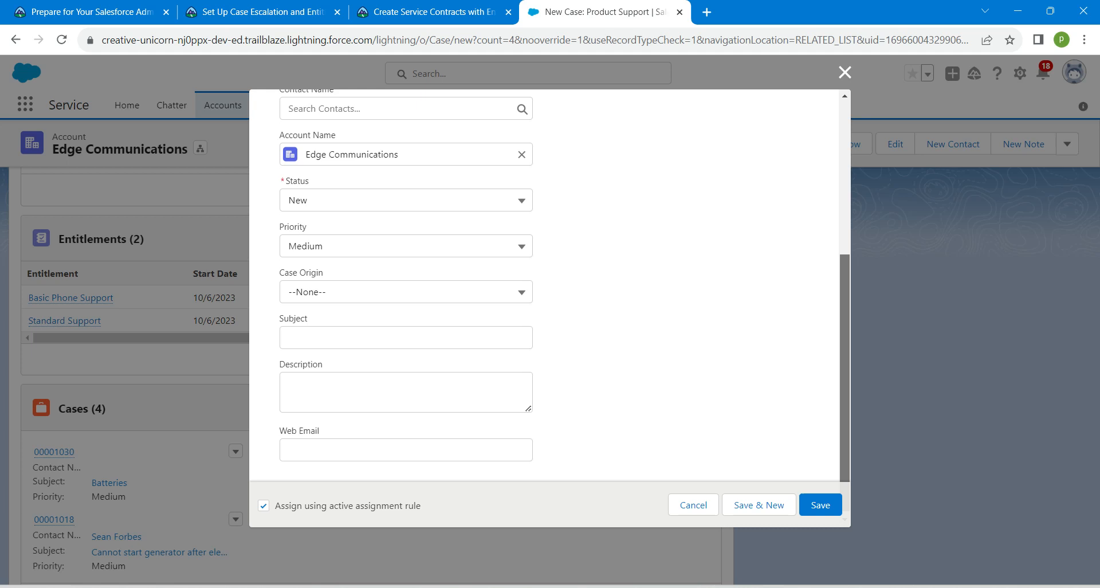
left_click(405, 291)
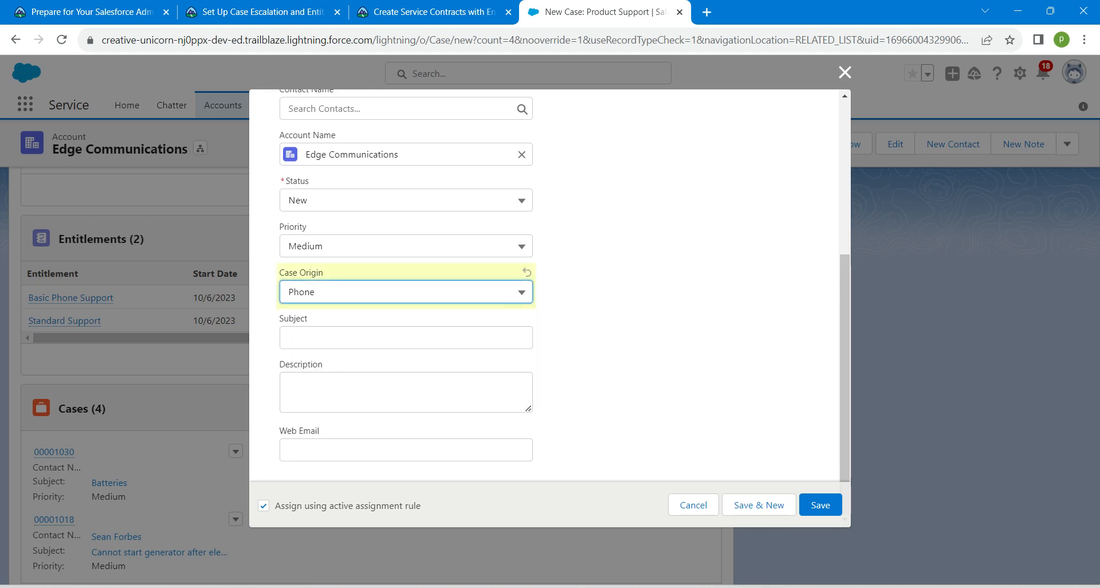
left_click(405, 337)
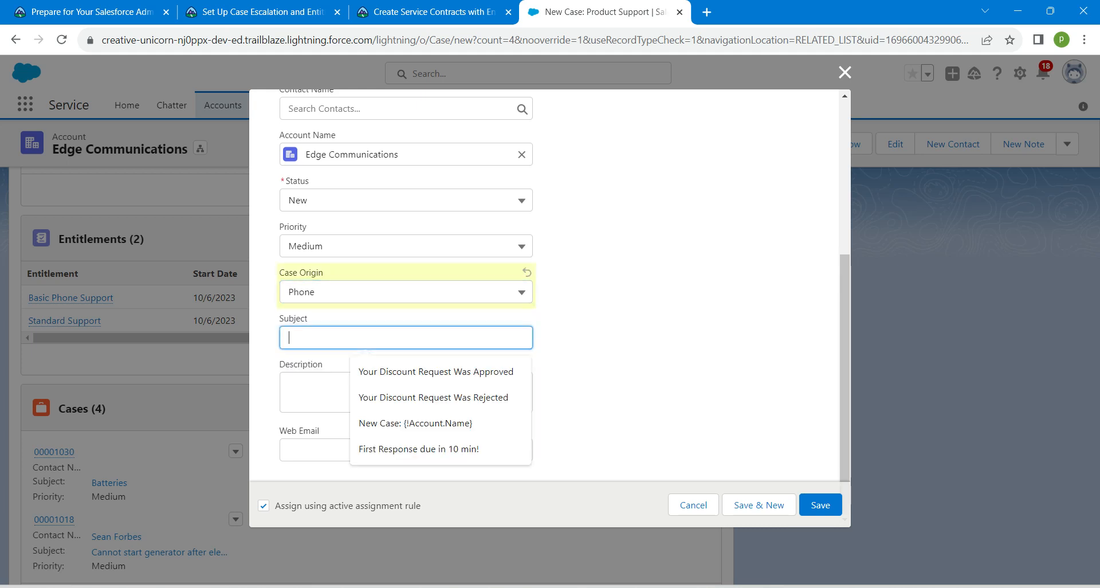
left_click(433, 12)
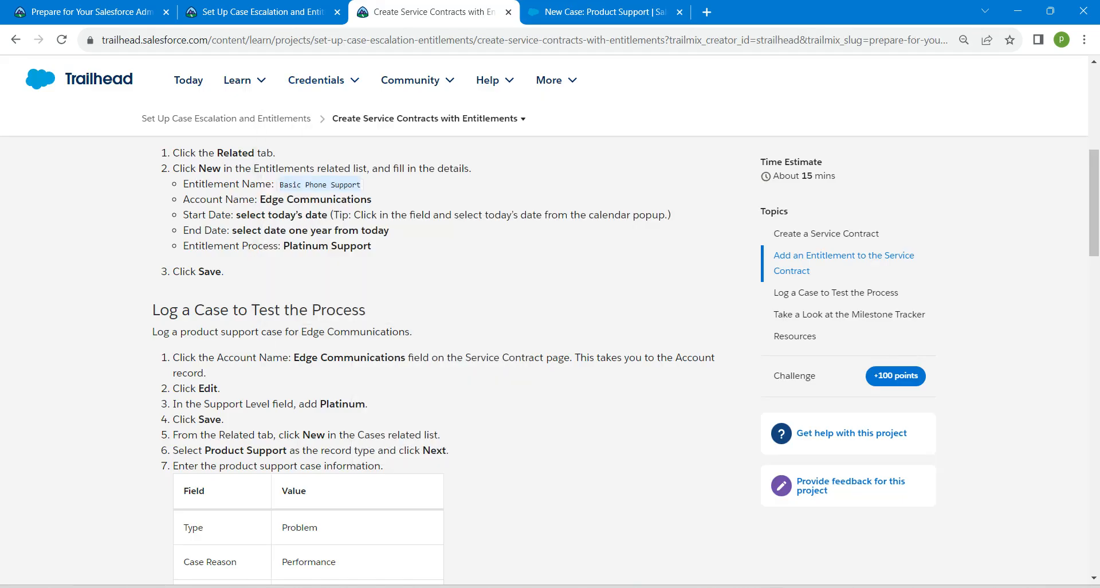
- Copy the subject wording and enter description 'Brand new batteries are not working'
scroll("down", 3)
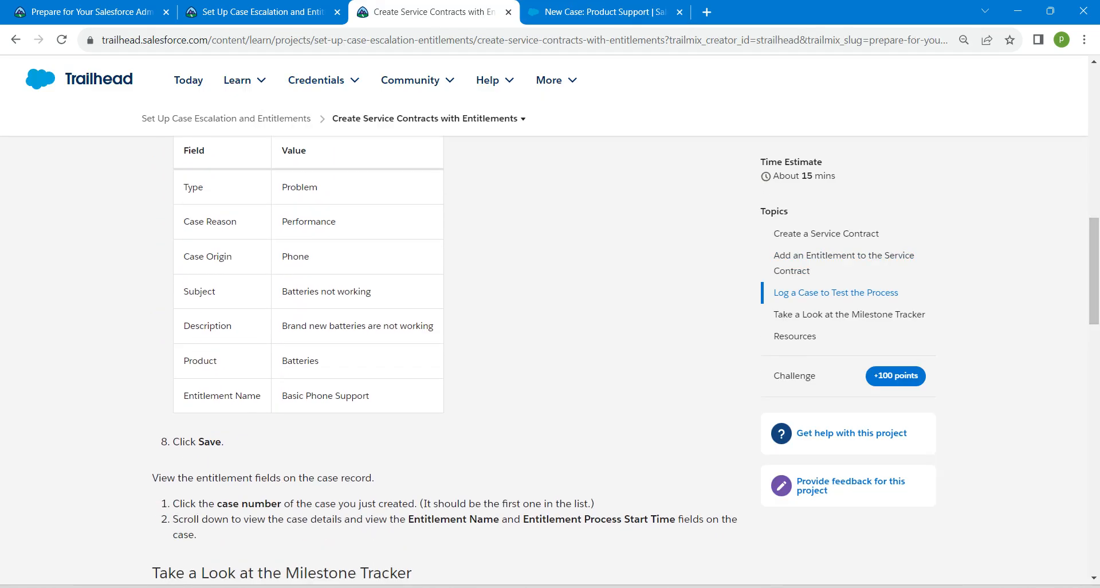
double_click(325, 291)
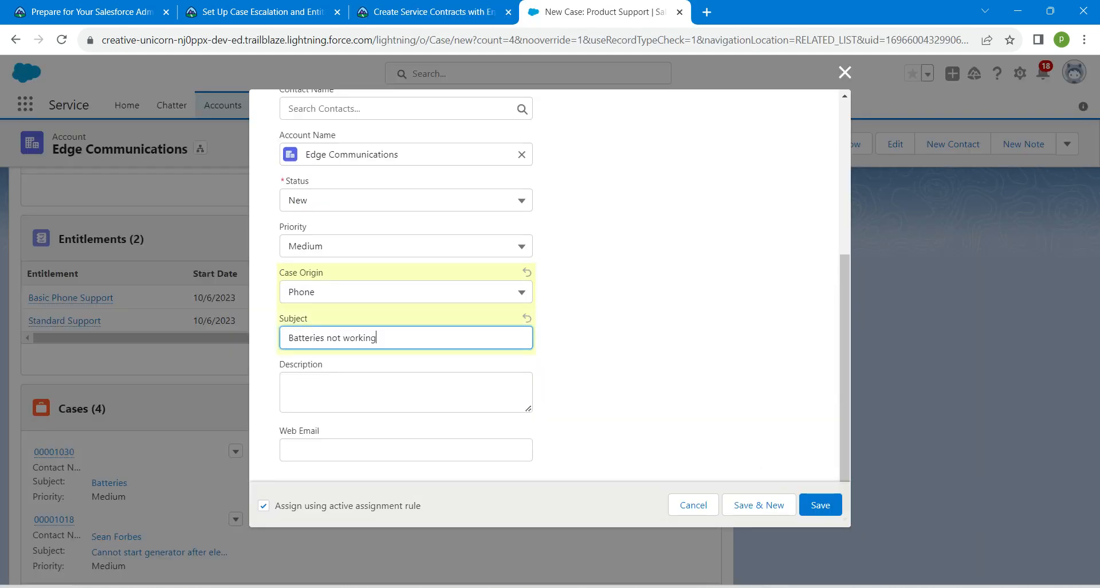
left_click(405, 391)
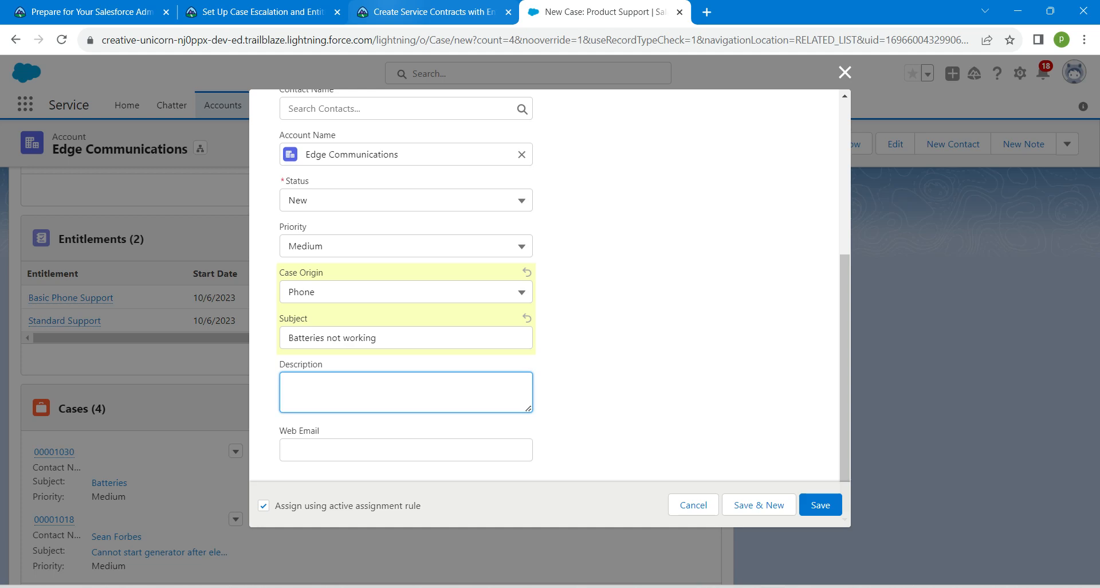
left_click(428, 12)
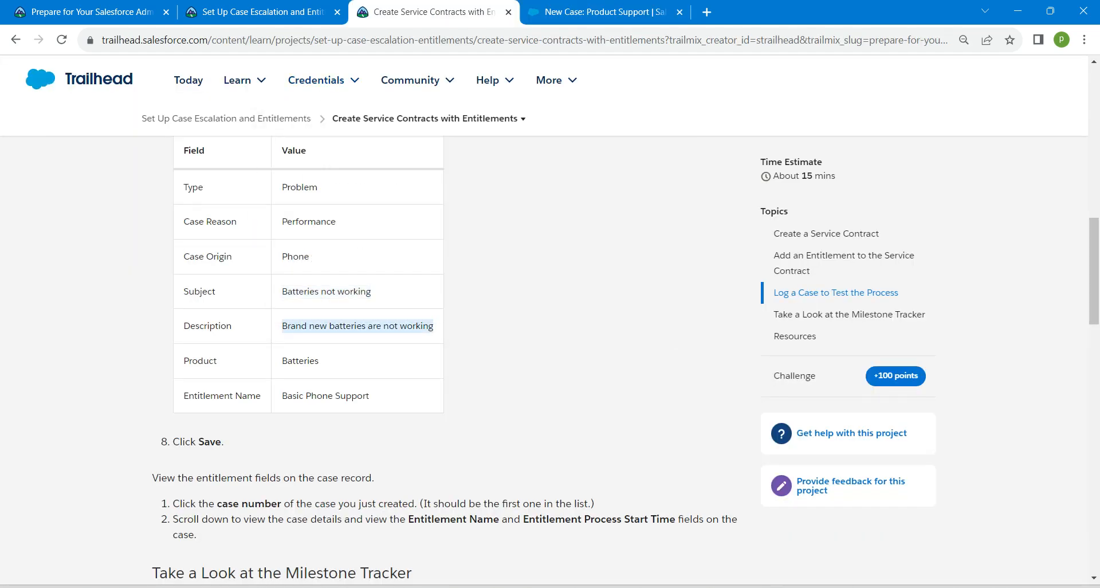
left_click(602, 12)
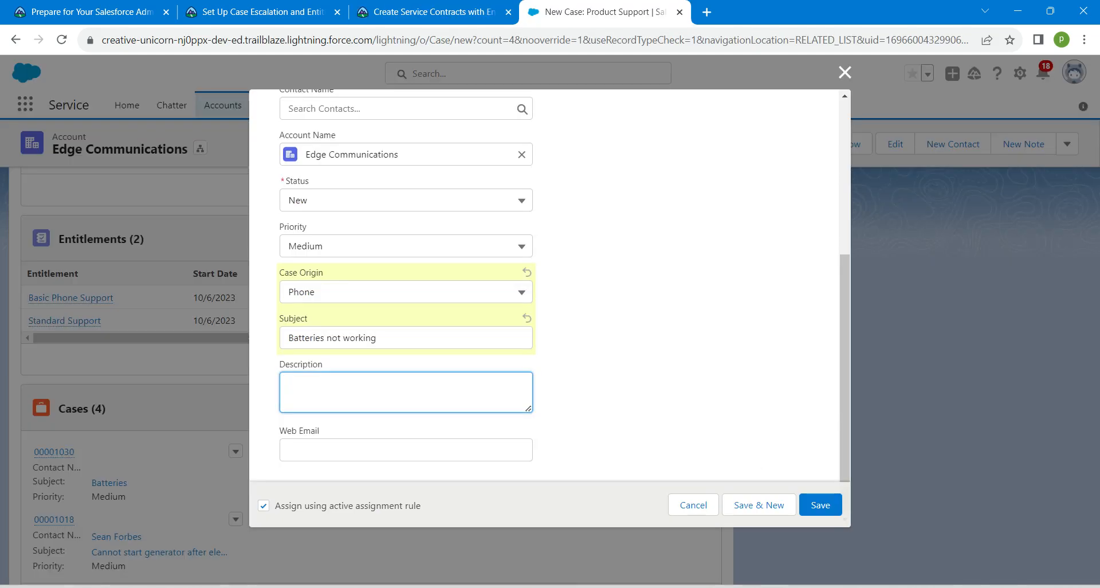
type("Brand new batteries are not working")
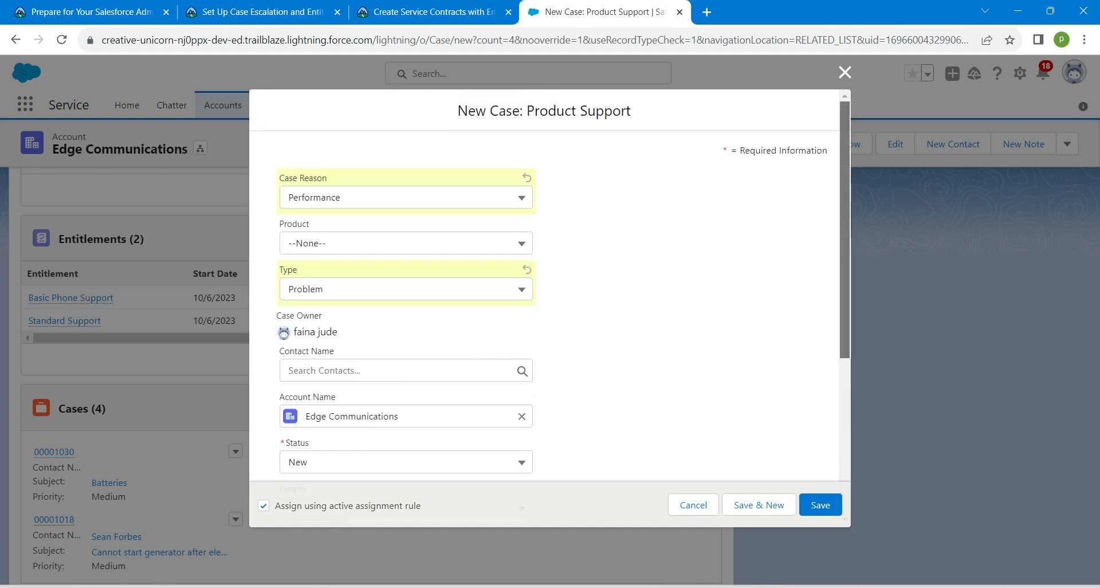
- Set the case product to Batteries and review the rest of the form
left_click(406, 243)
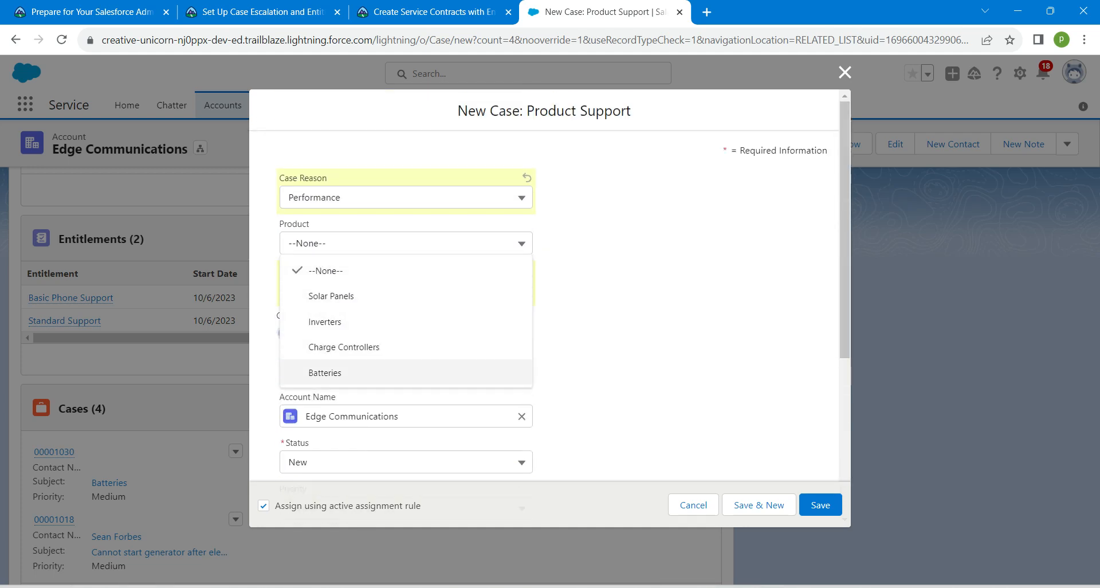
left_click(324, 372)
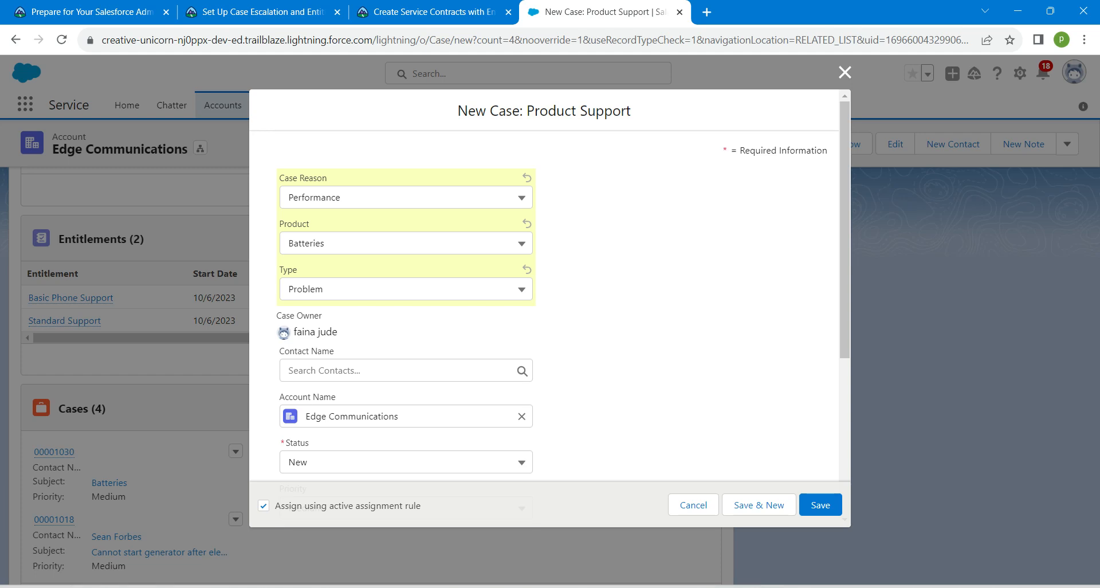
scroll("down", 3)
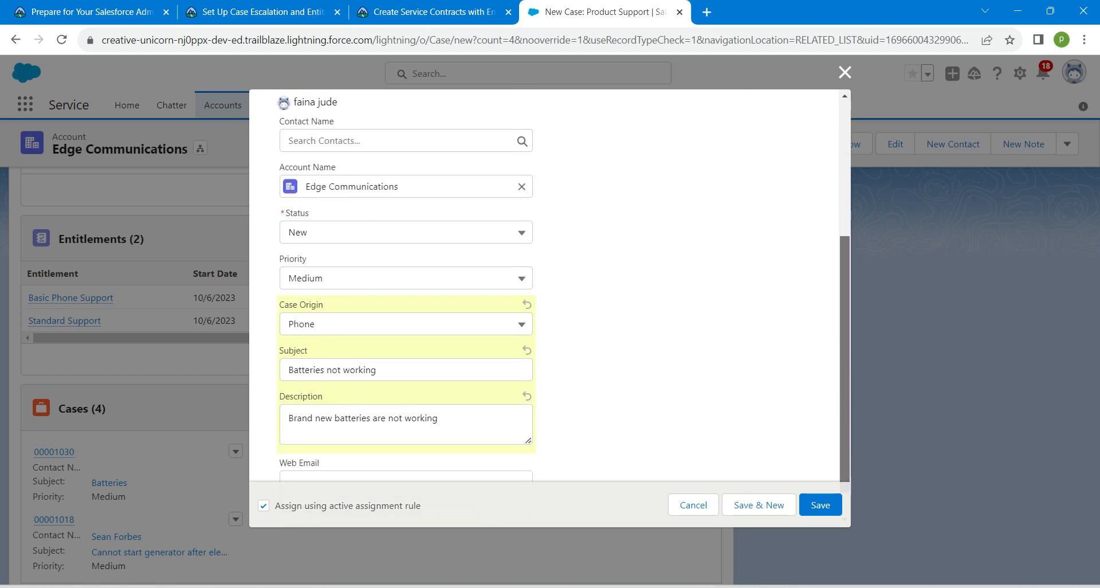
scroll("down", 3)
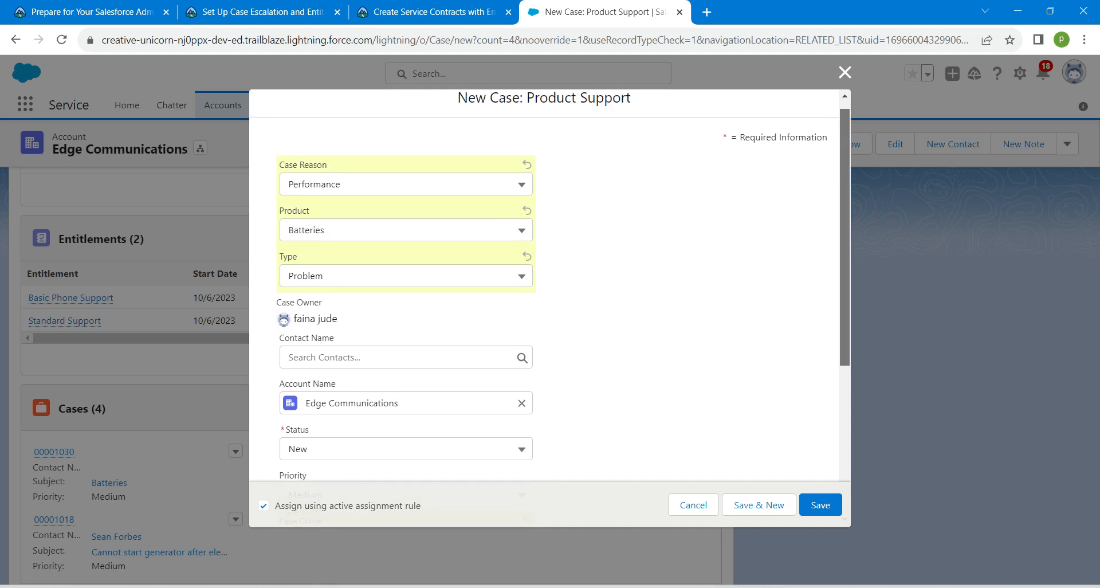
scroll("down", 3)
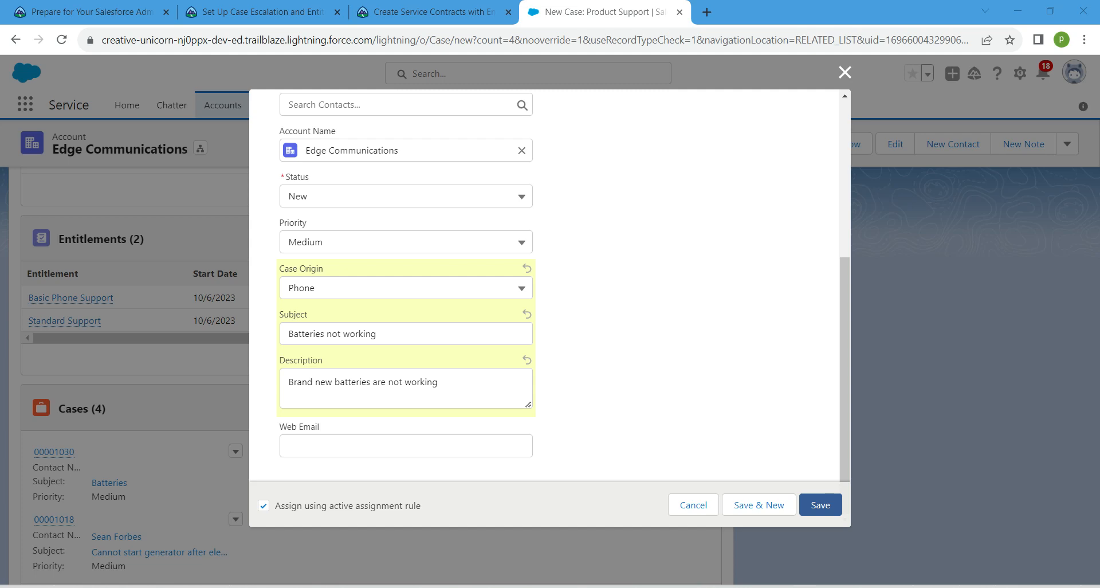
- Save the Batteries not working case and open case 00001031
left_click(819, 504)
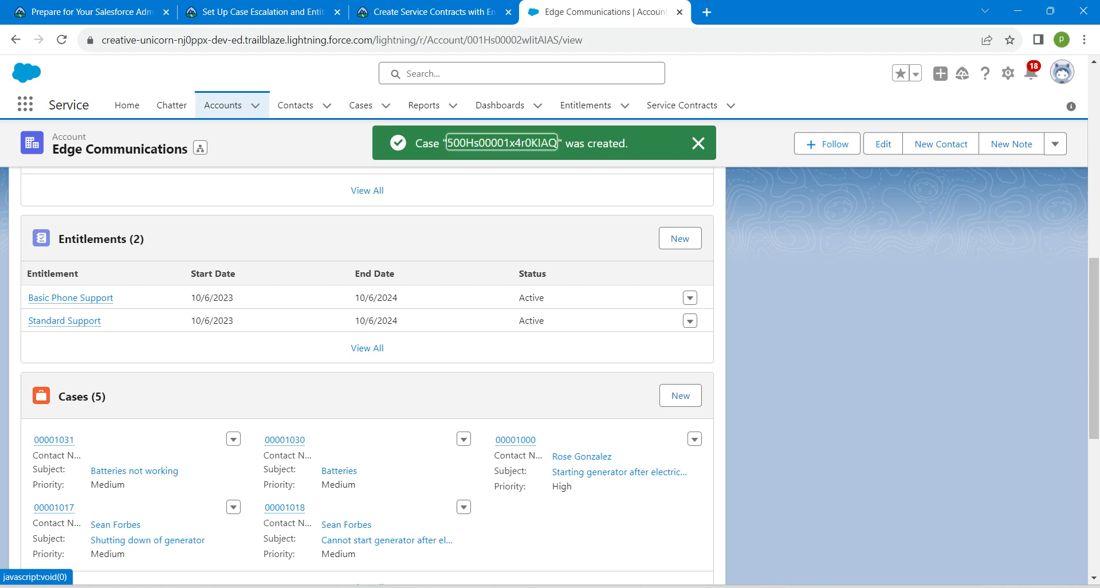
left_click(53, 439)
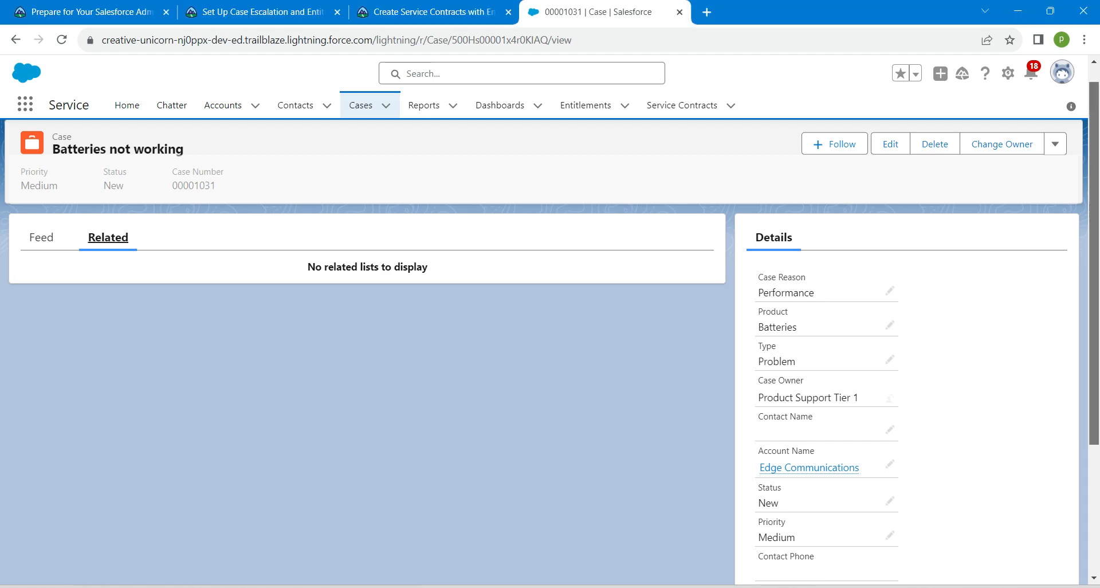
scroll("down", 3)
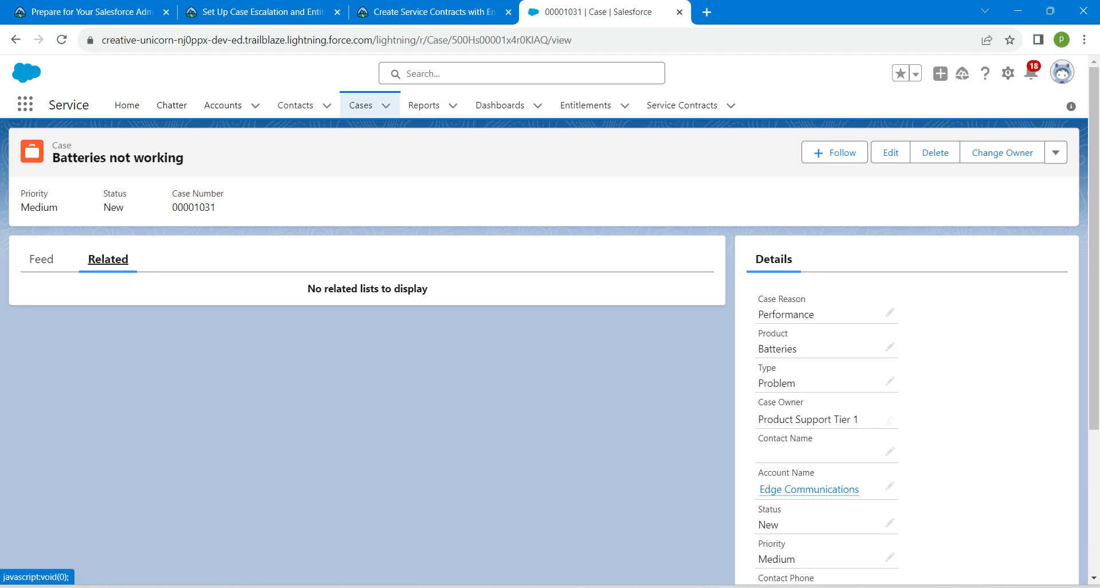
mouse_move(1008, 73)
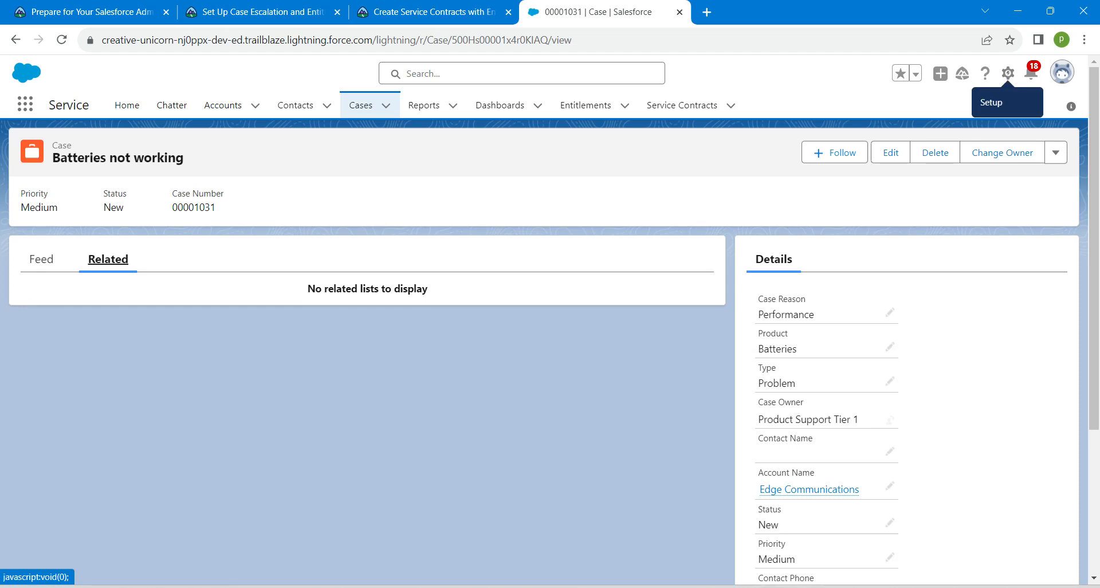
- Edit the Case page, search 'miles', place the Milestones component, and save
left_click(1009, 73)
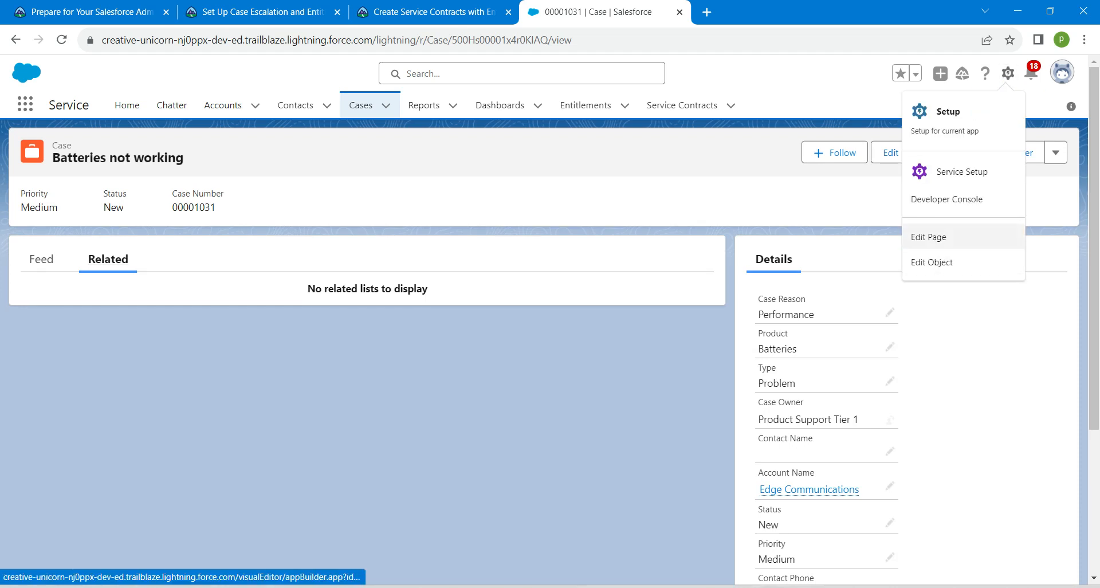
left_click(928, 236)
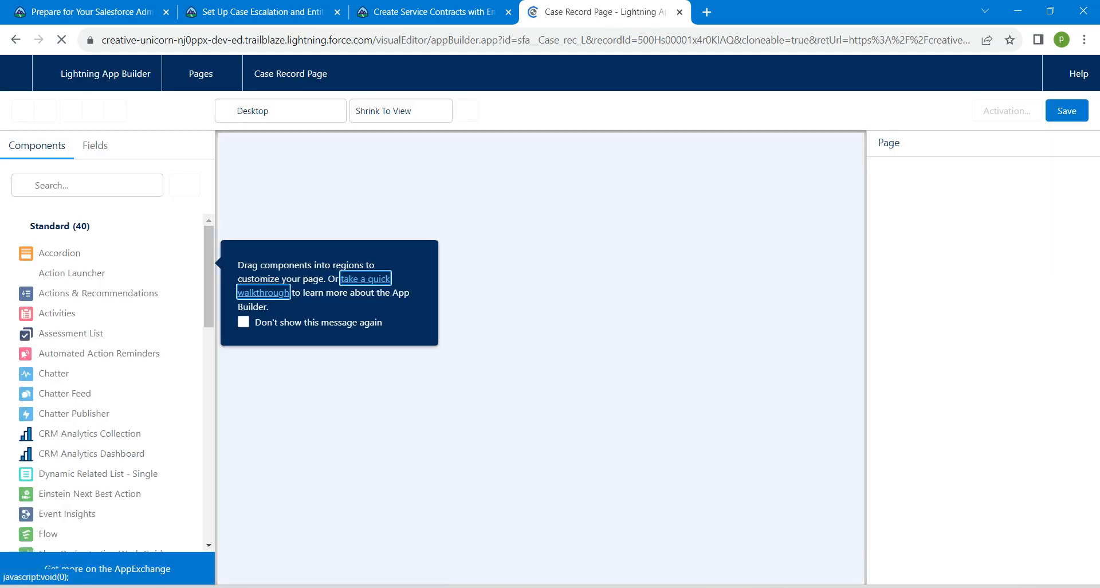
type("mi")
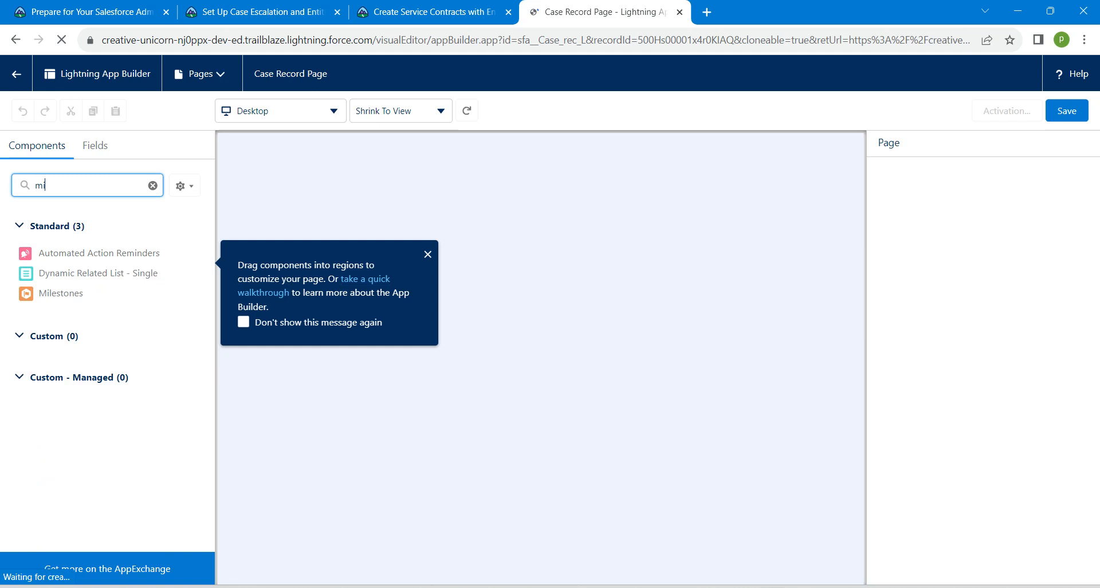
type("iles")
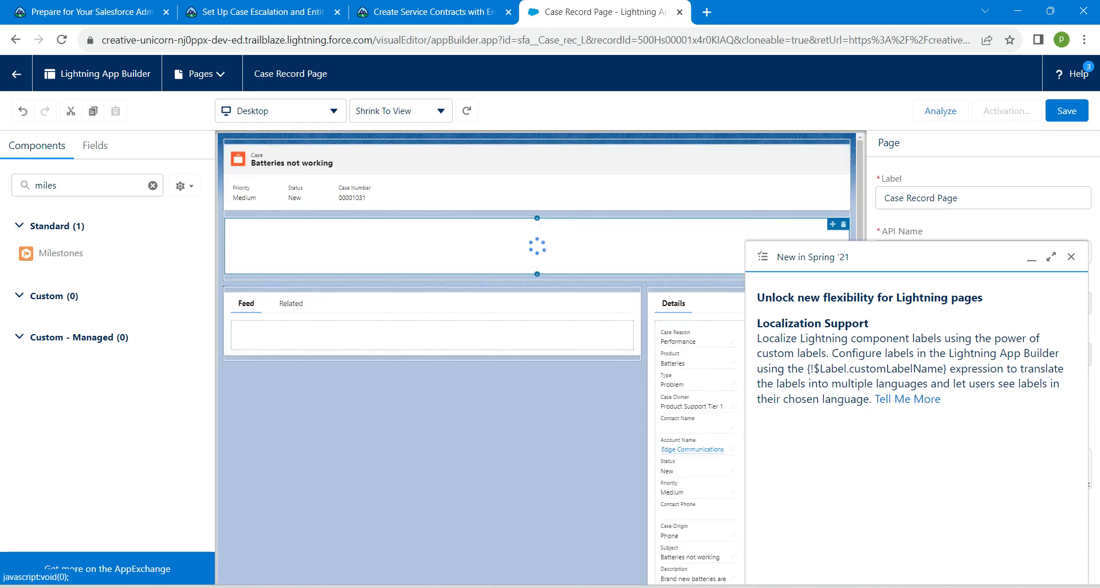
left_click(1072, 256)
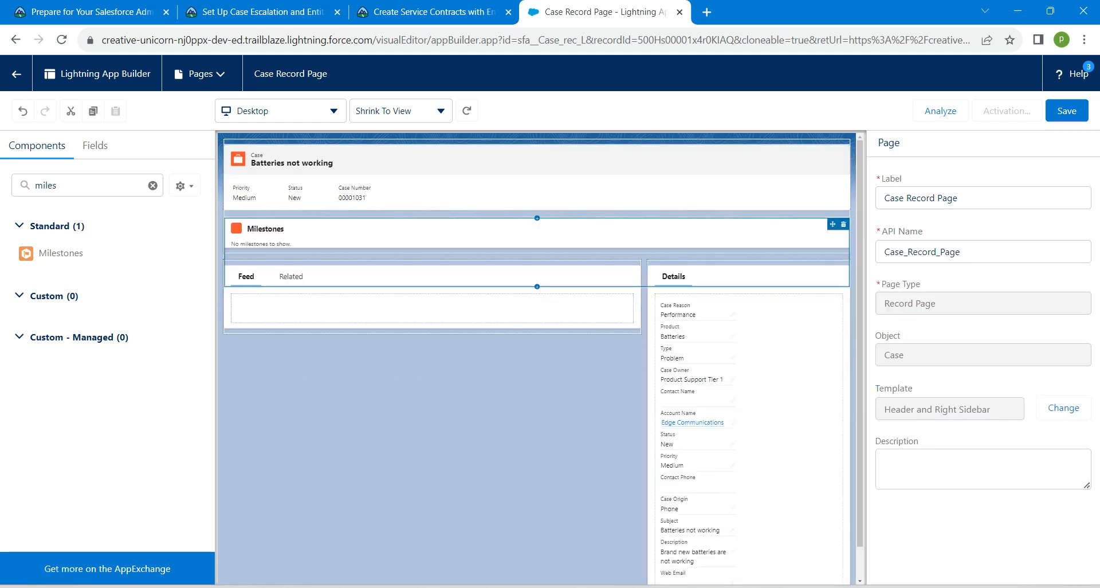
left_click(259, 228)
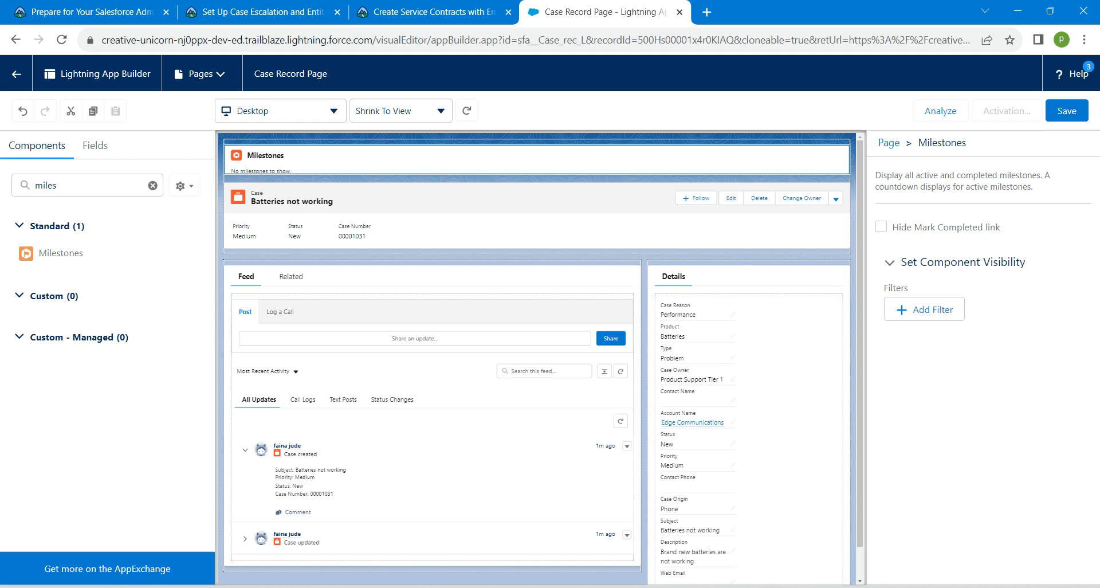
left_click(1066, 110)
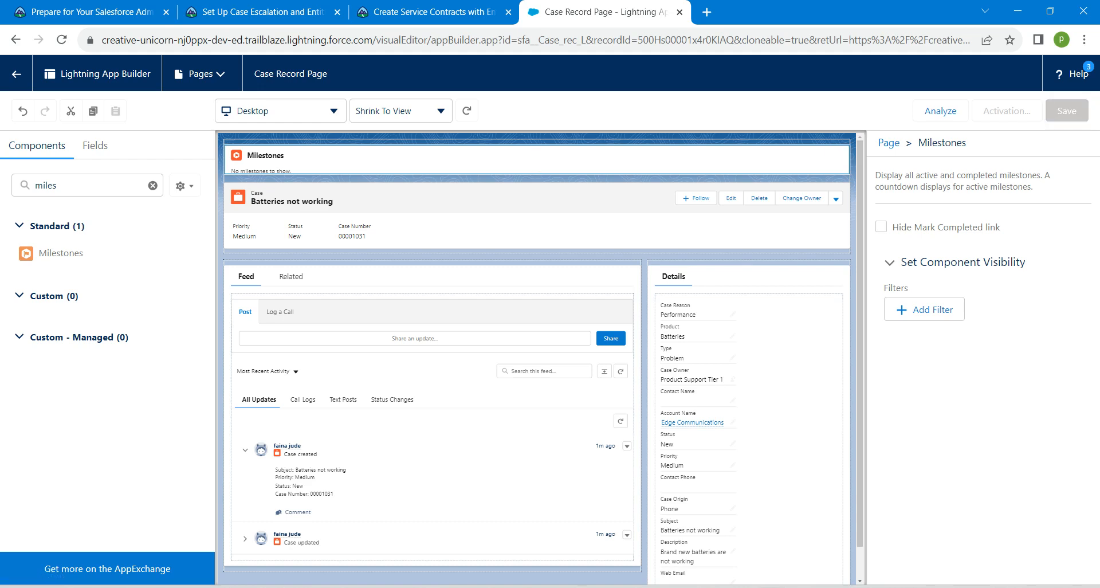
left_click(1066, 110)
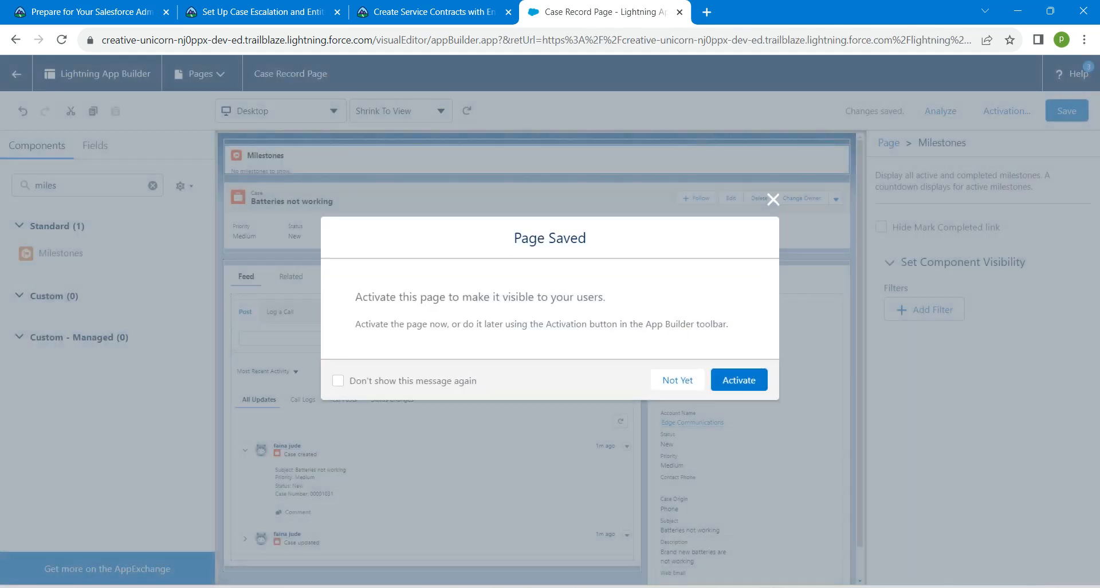
- Skip the save prompt, assign the Case Record Page as Desktop org default, and go back
left_click(676, 380)
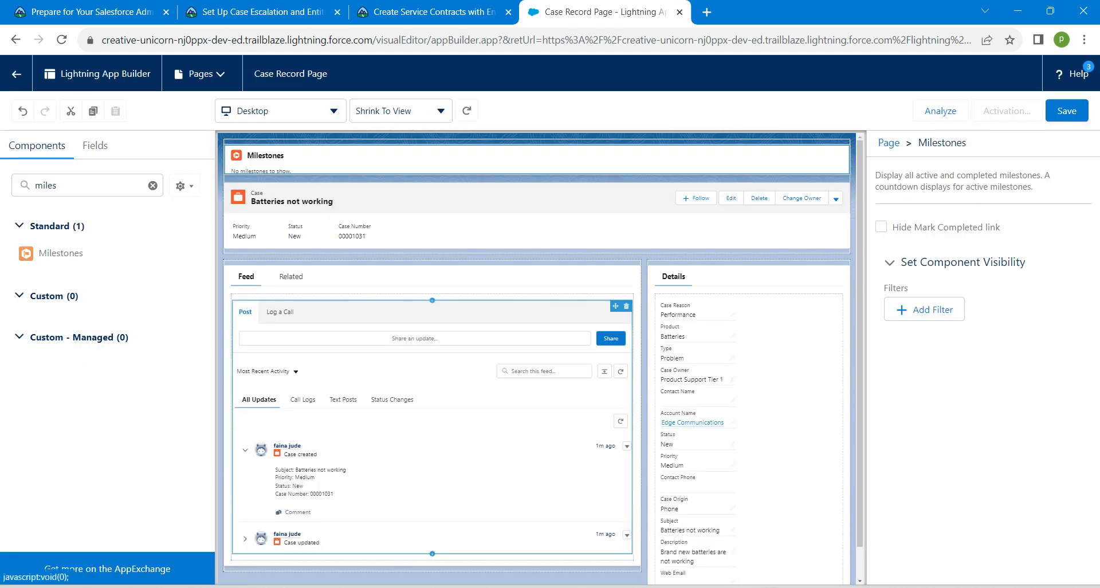
left_click(1006, 110)
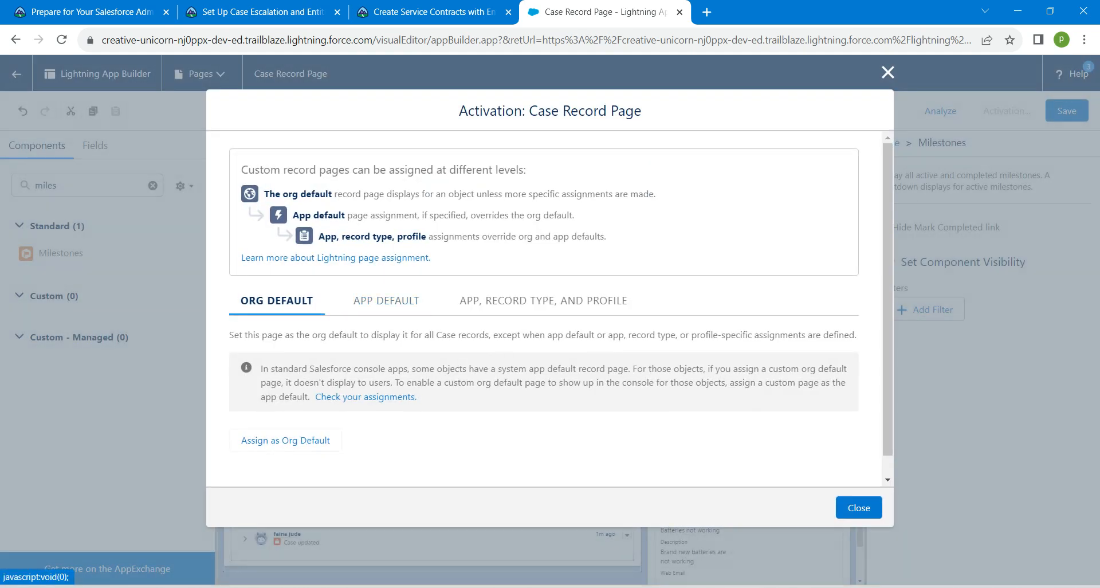
left_click(285, 440)
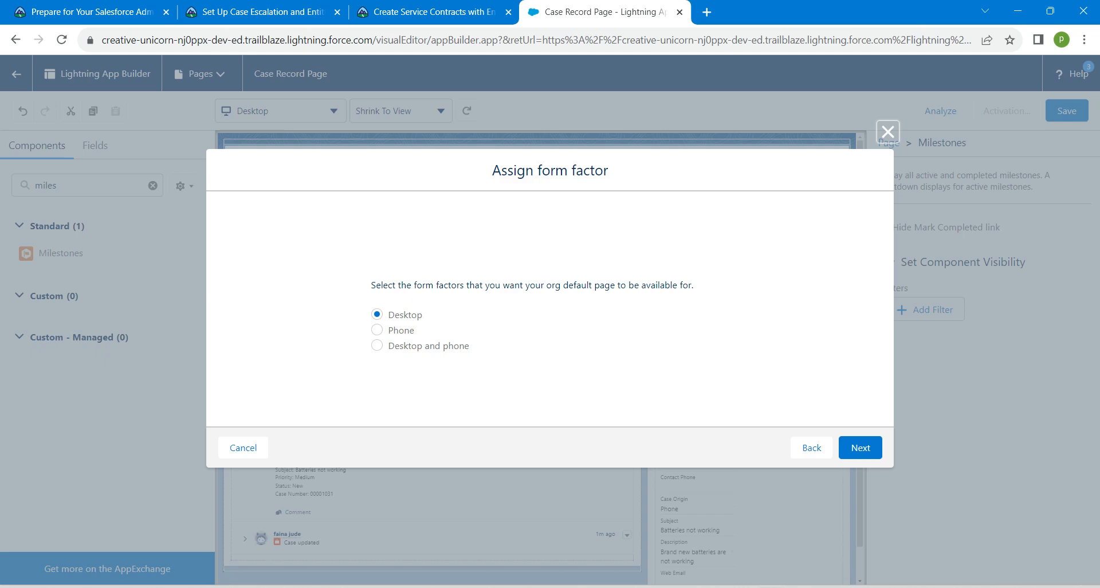
left_click(859, 447)
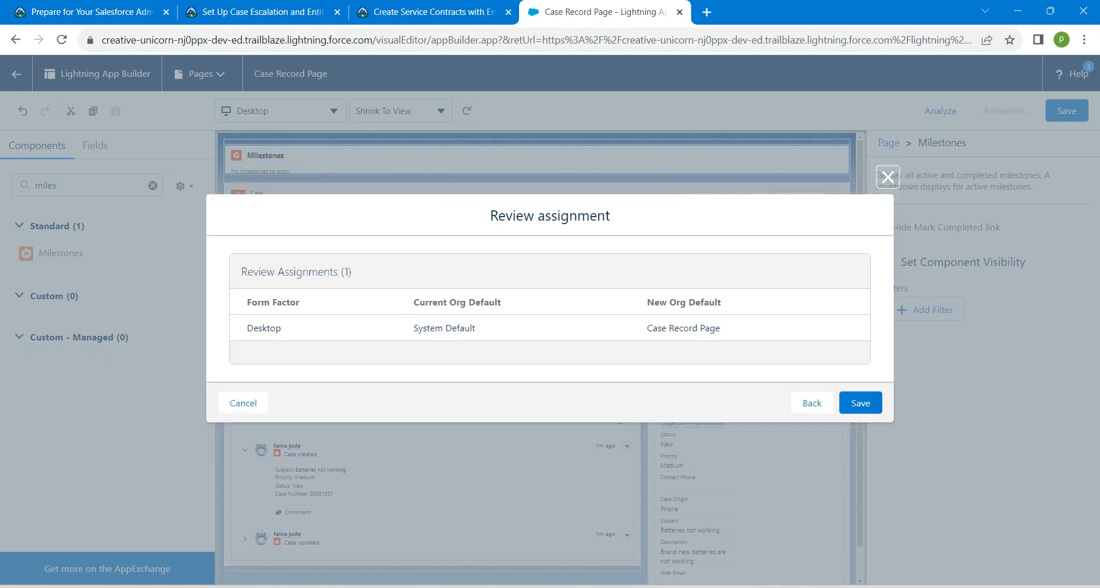
left_click(859, 403)
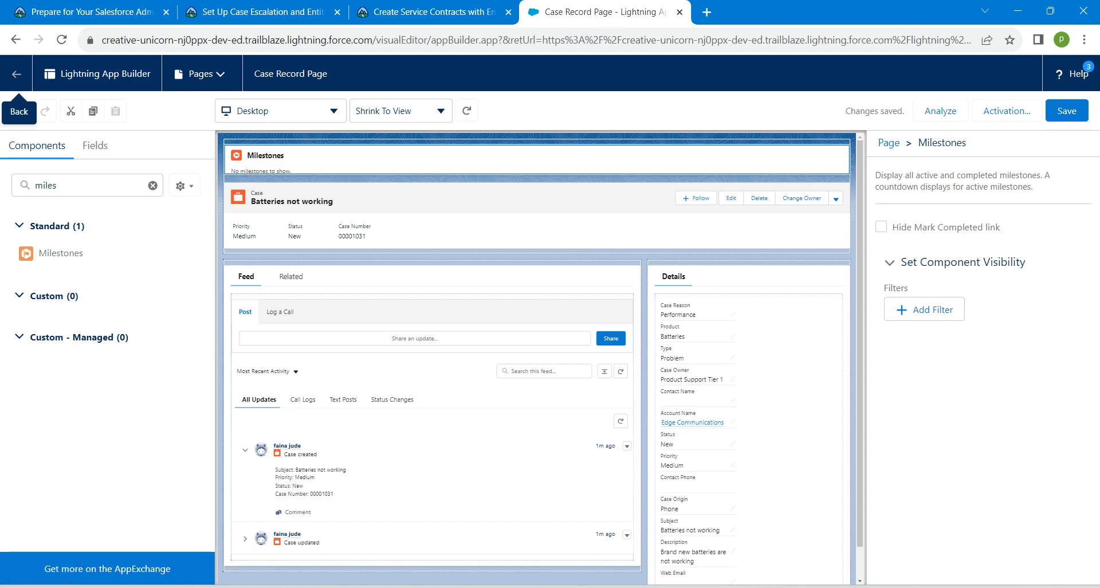
left_click(433, 12)
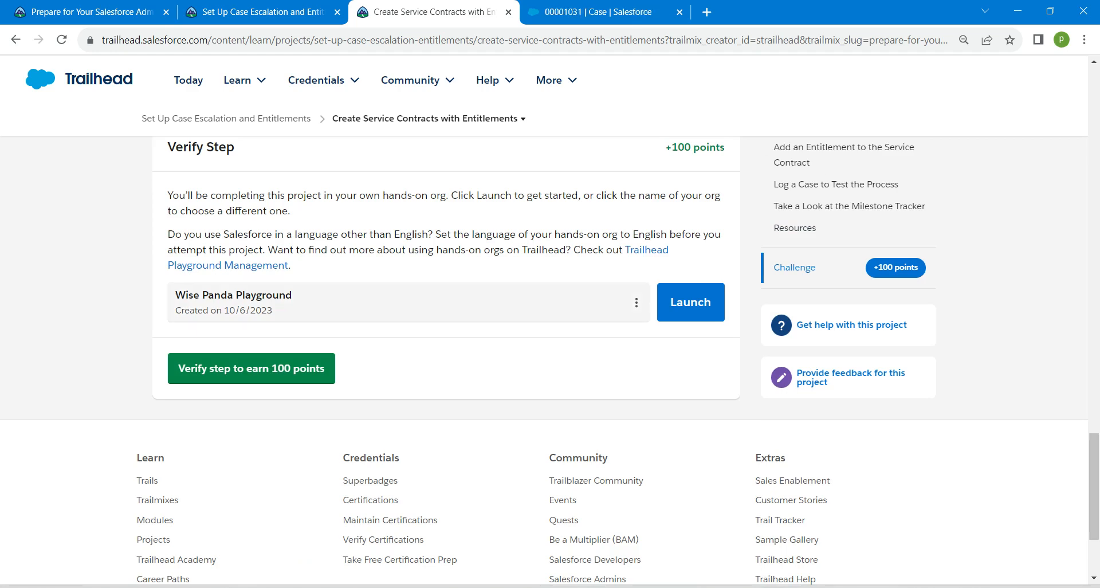
- Verify the Trailhead step for 100 points, close the WOOHOO dialog, and open the Service Contracts unit
left_click(250, 368)
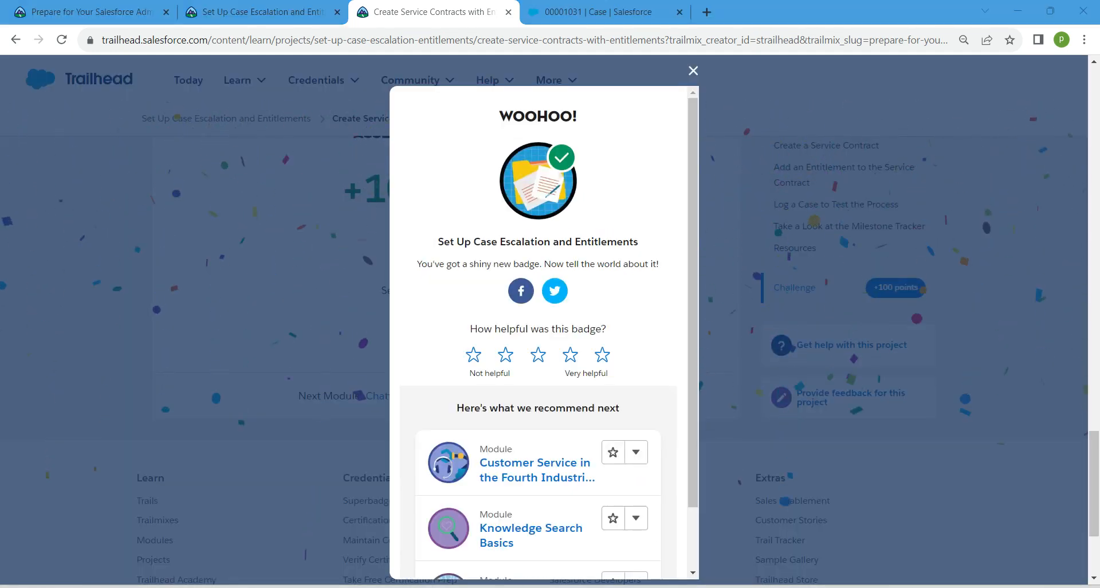
left_click(691, 70)
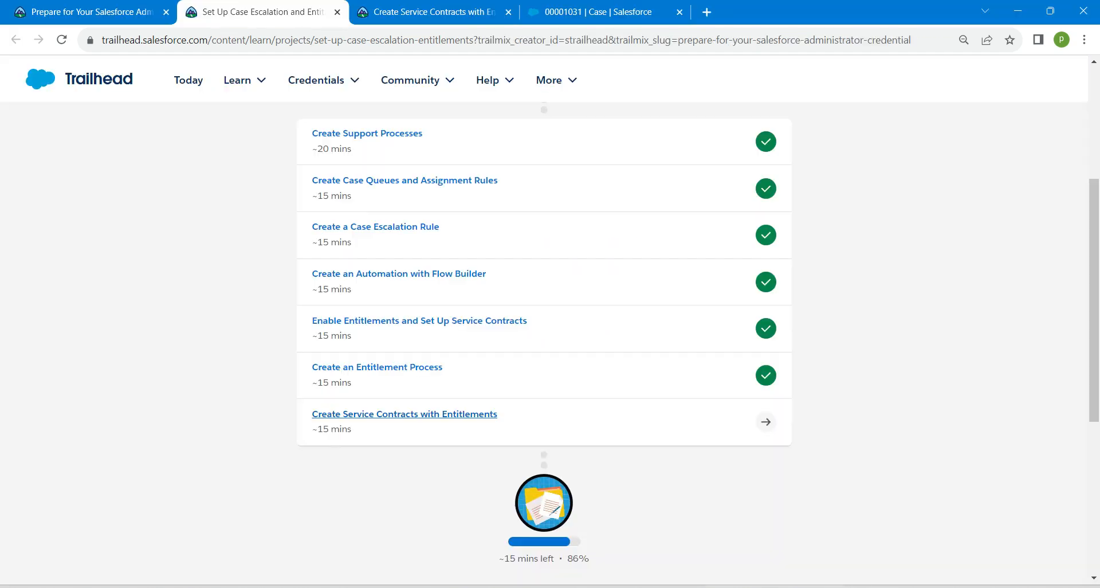
left_click(404, 413)
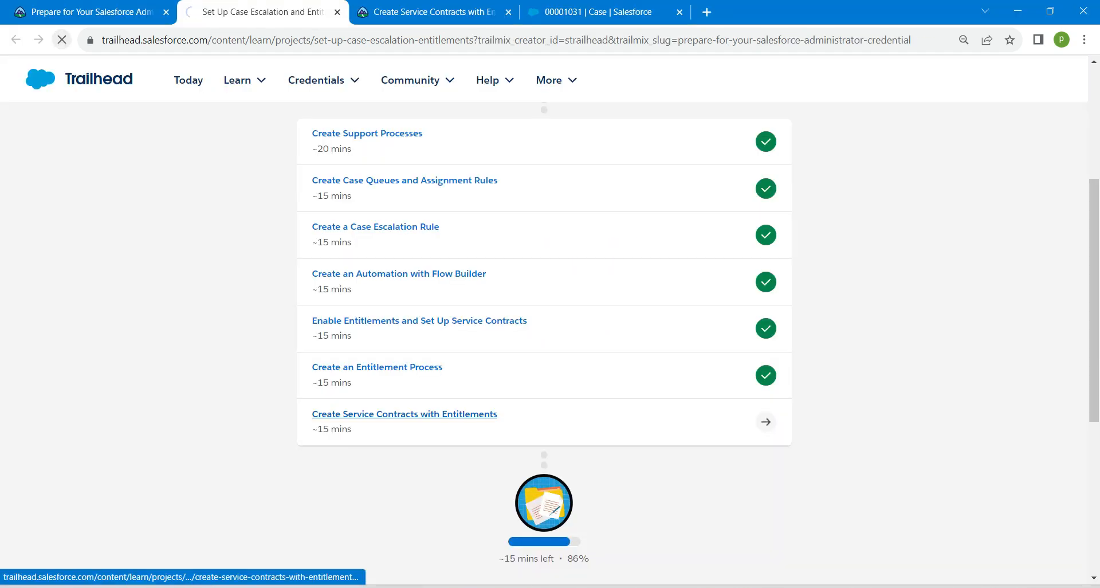